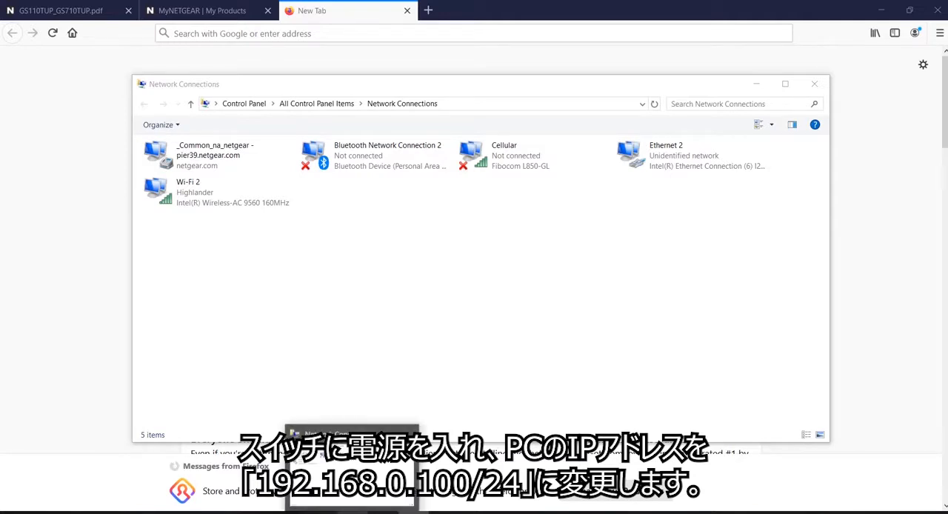
Set Ethernet 2's IPv4 to static 192.168.0.100 with mask 255.255.255.0 and close its properties
click(693, 155)
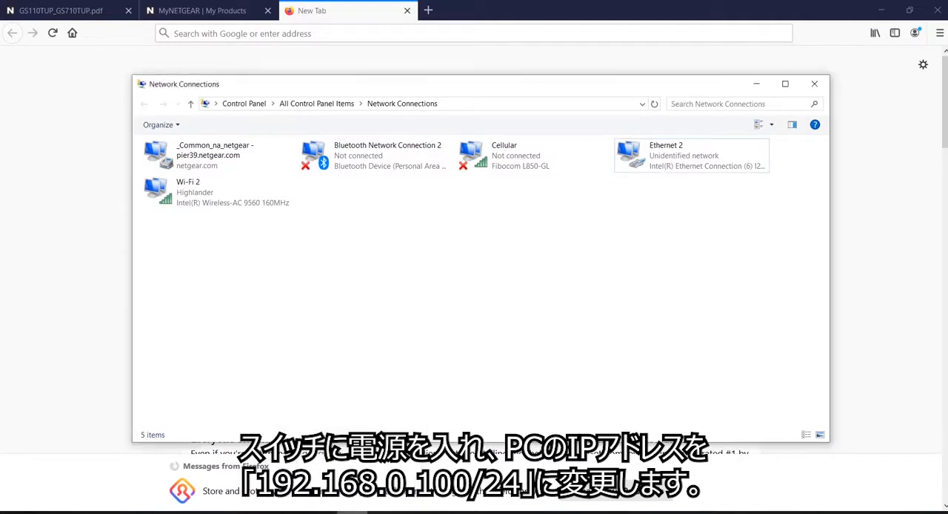
click(690, 155)
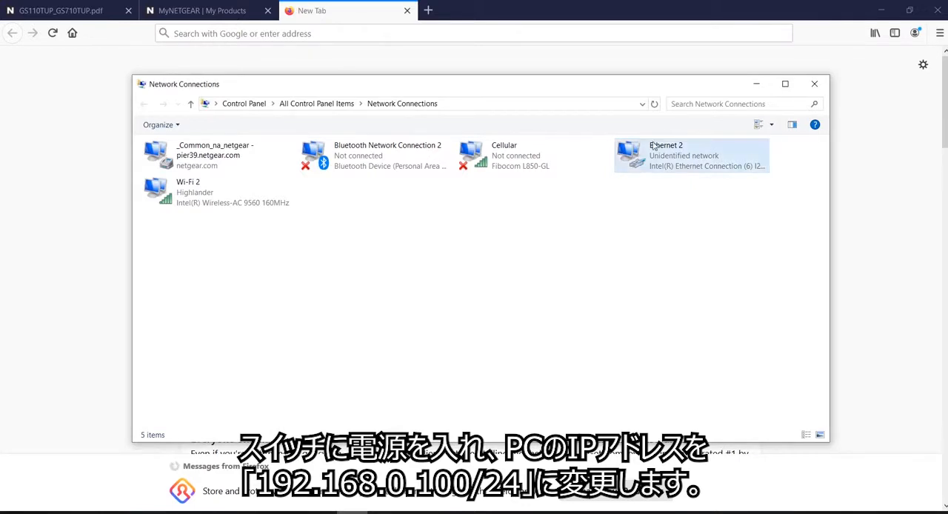
click(690, 156)
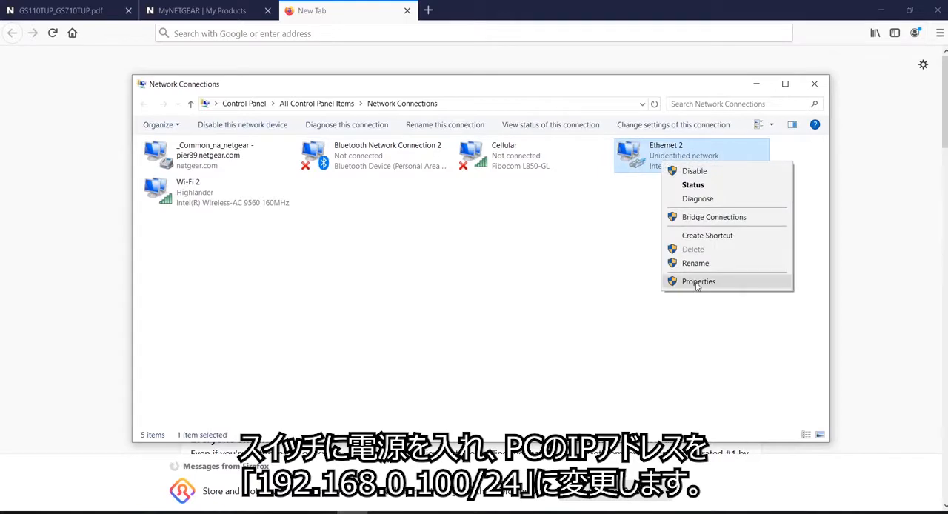
click(697, 282)
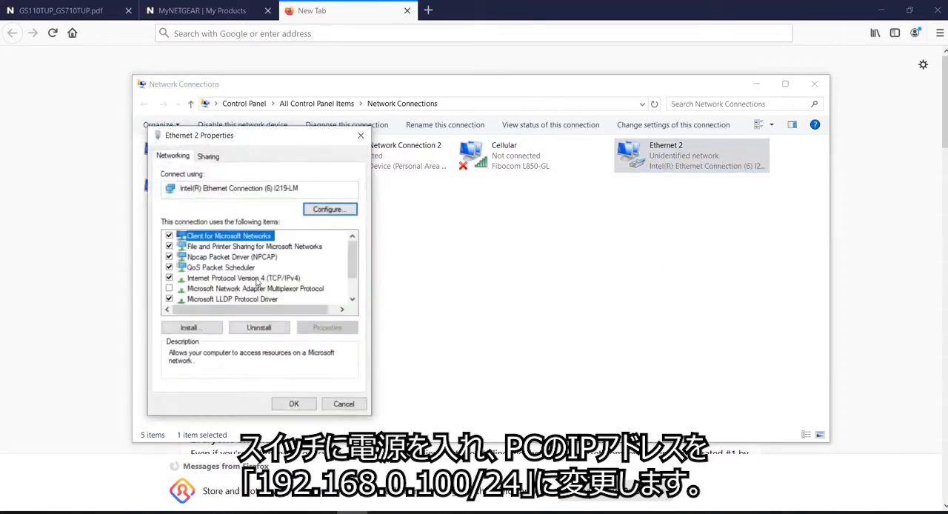
double_click(242, 277)
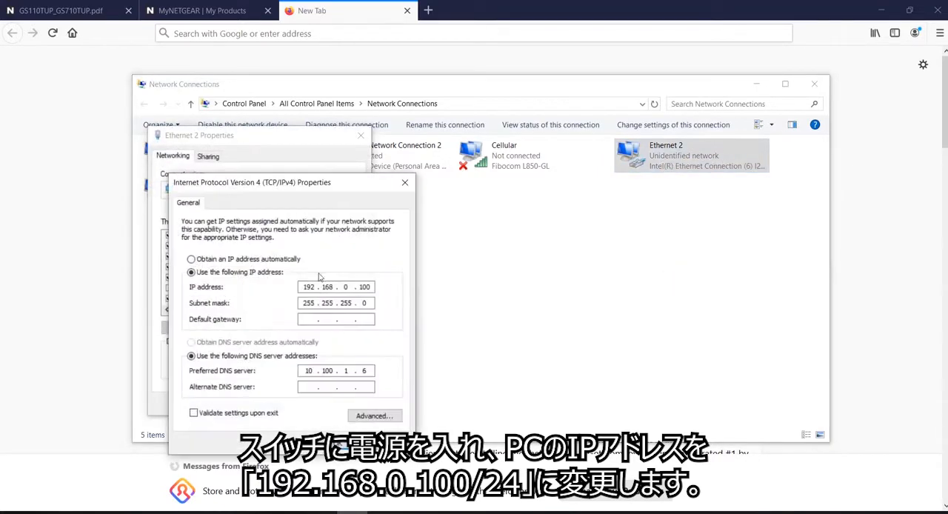
mouse_move(363, 296)
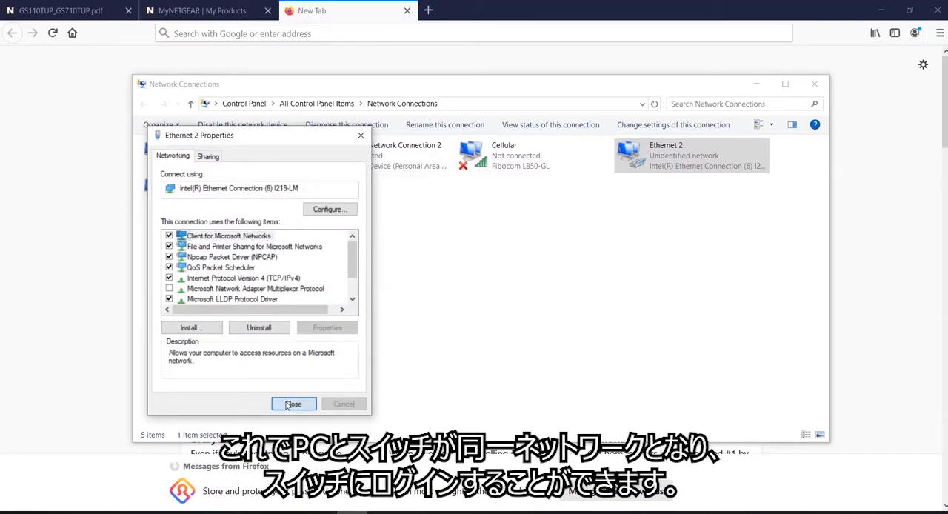
click(293, 404)
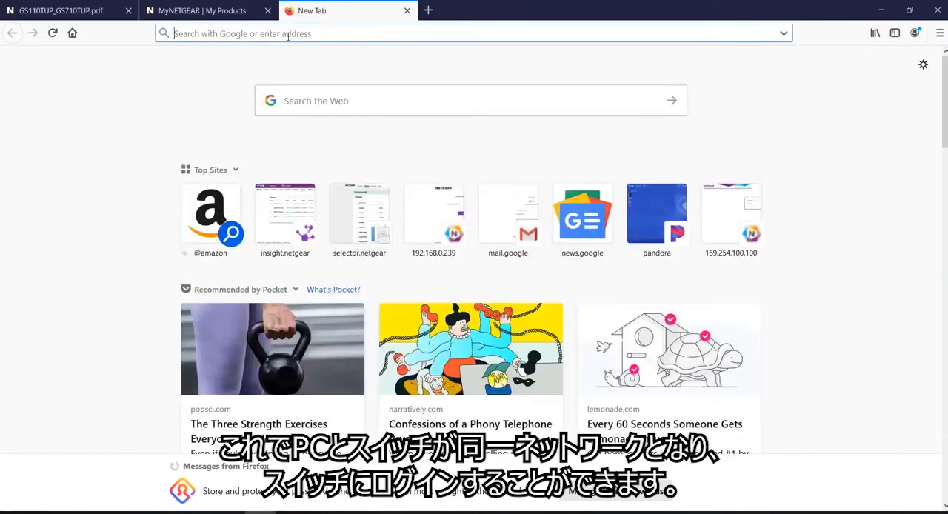
Load 192.168.0.239 in Firefox to reach the GS710TUP switch's registration page
text(192.168.0.239/)
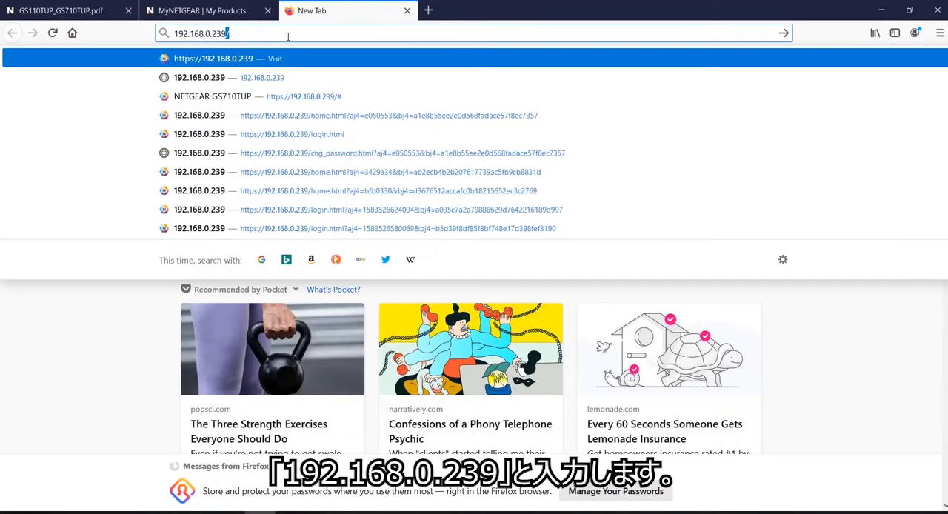
key(Return)
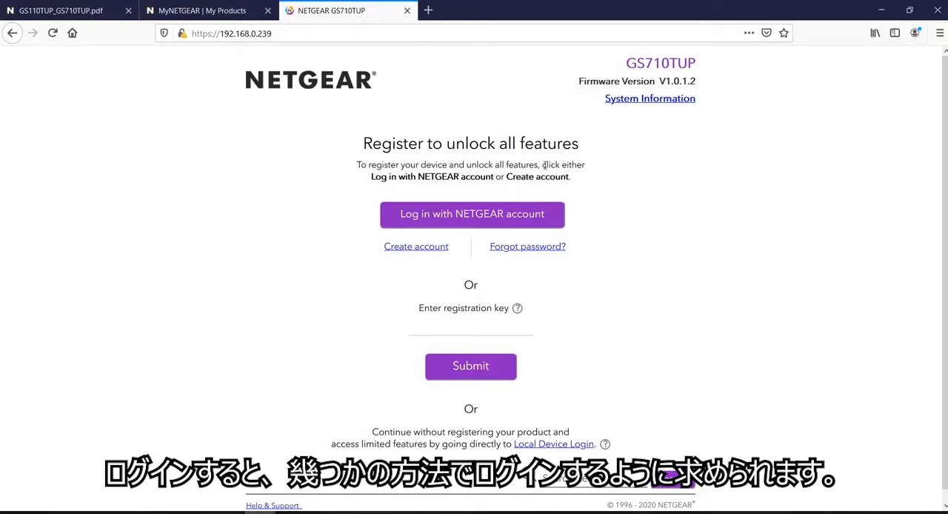
mouse_move(525, 185)
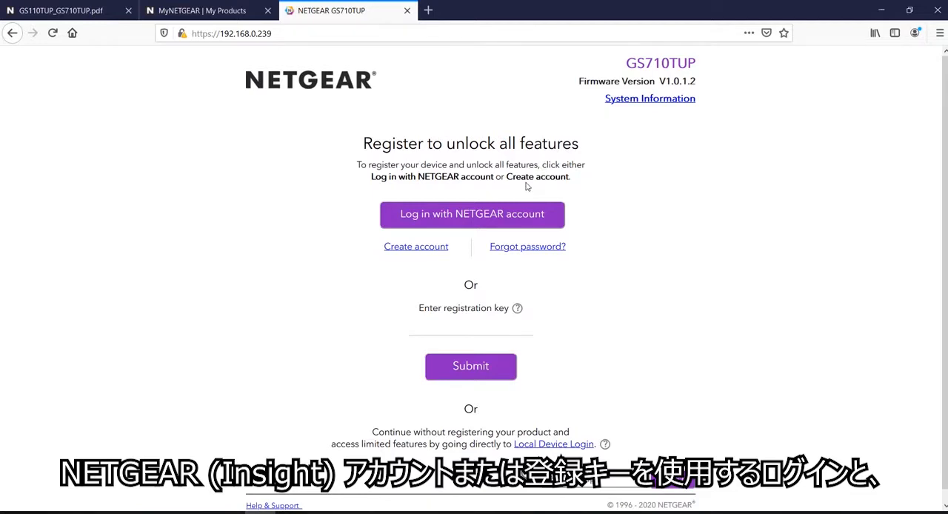
click(470, 330)
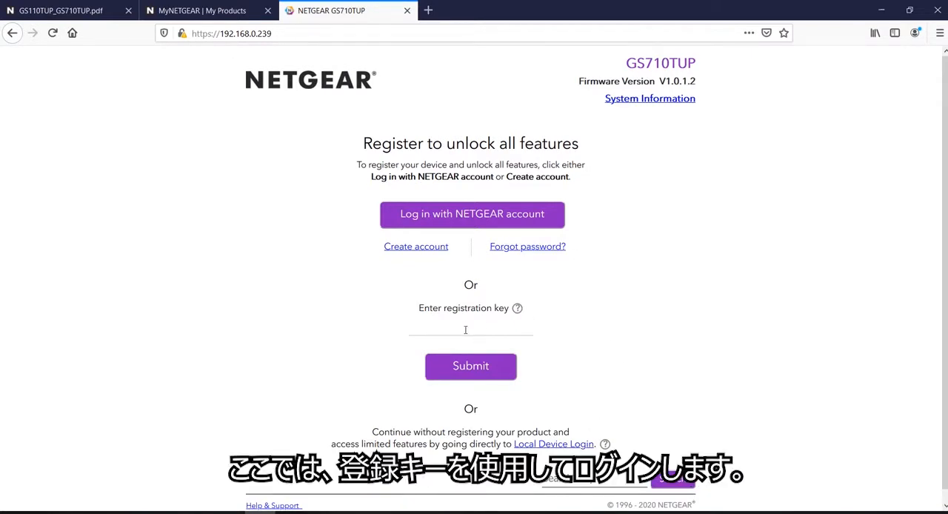
mouse_move(254, 172)
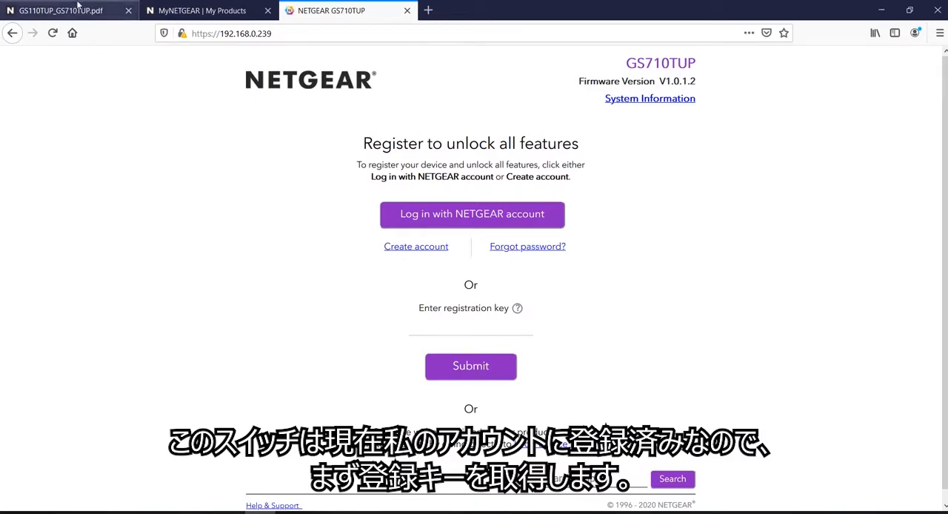
mouse_move(67, 11)
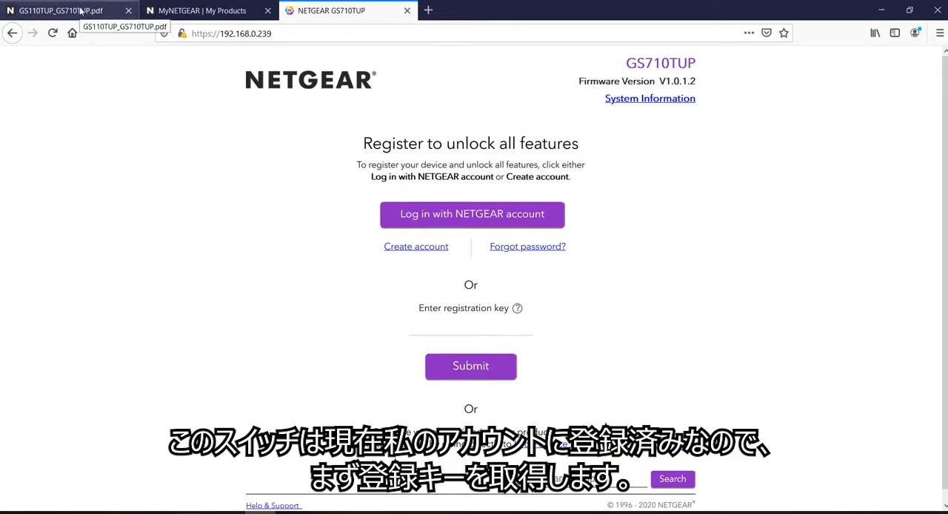
click(200, 10)
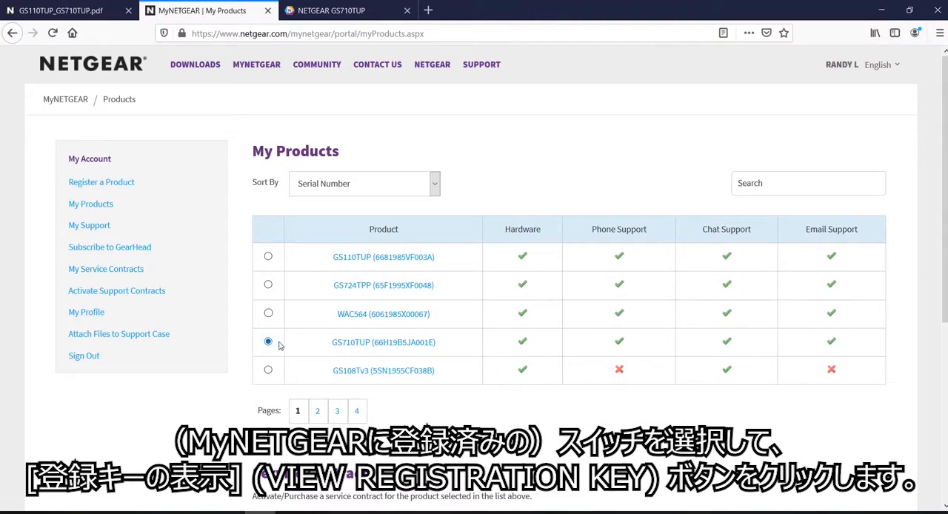
scroll(down, 3)
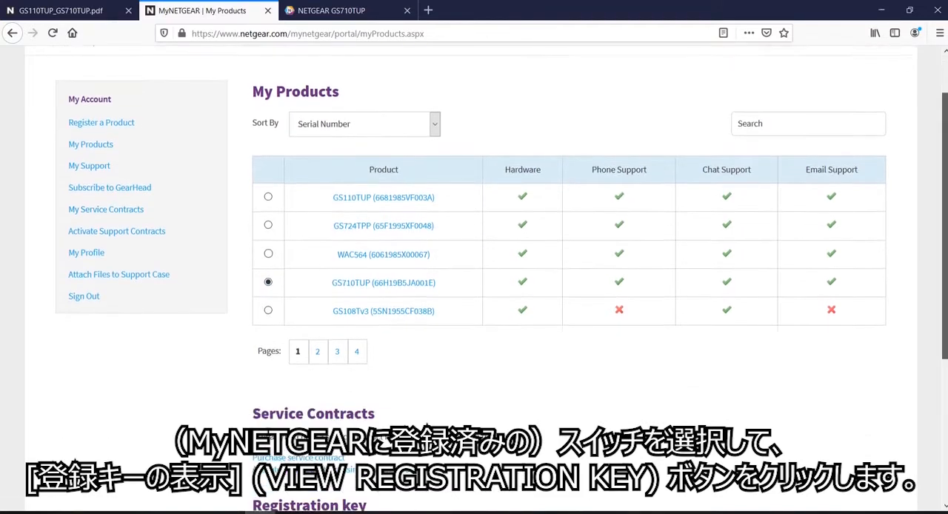
scroll(down, 3)
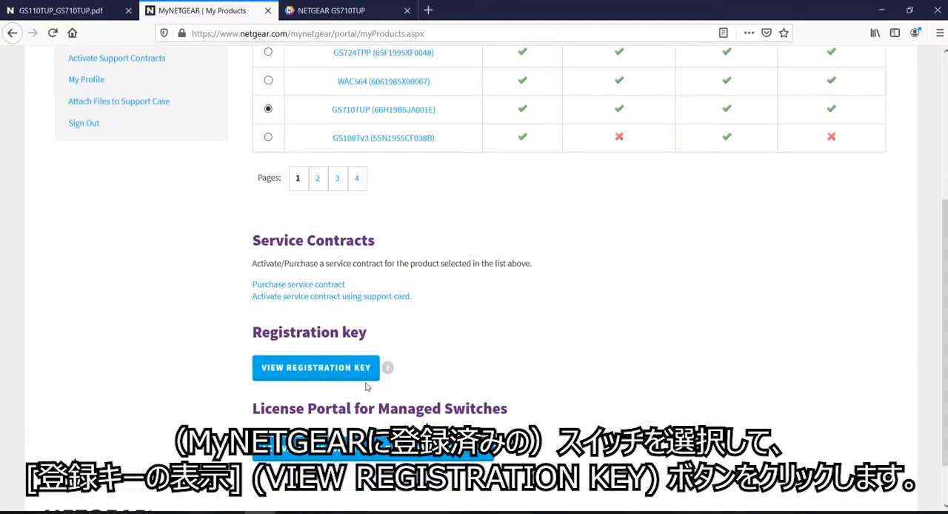
click(315, 368)
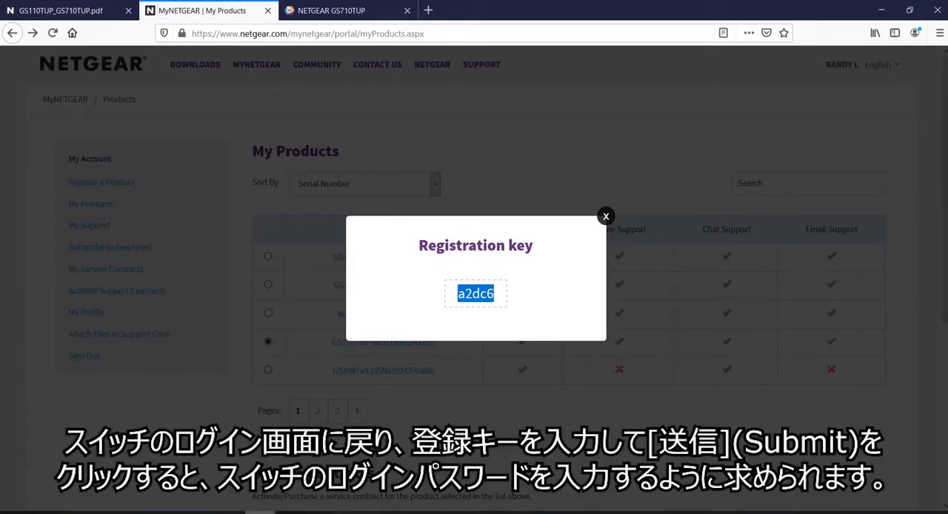
click(329, 10)
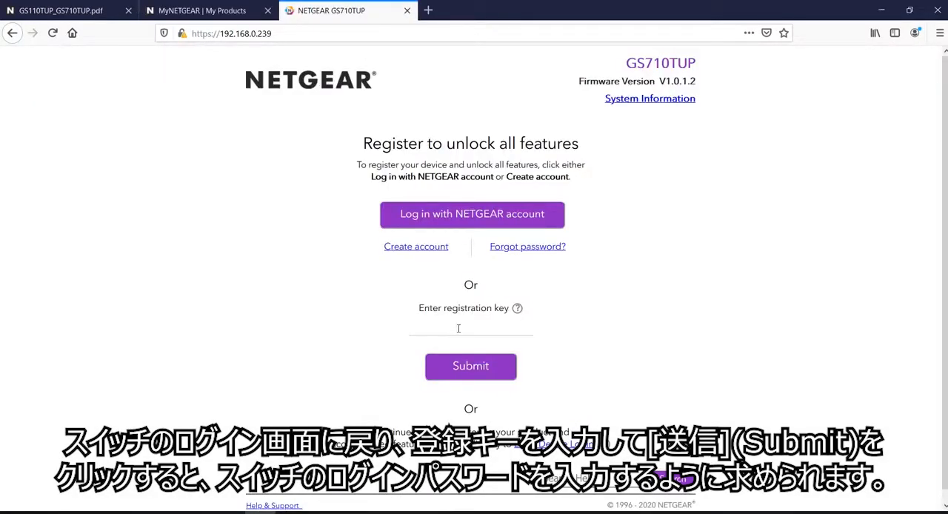
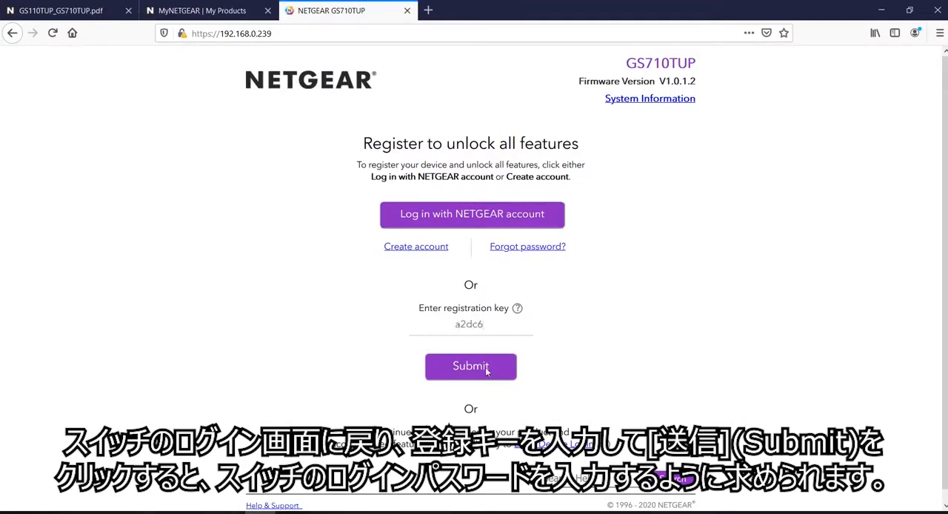
click(470, 367)
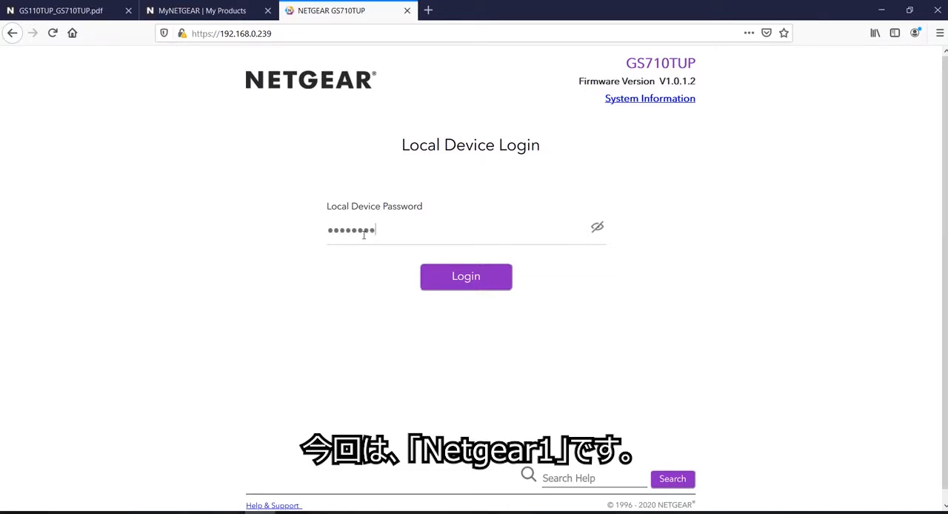
click(598, 227)
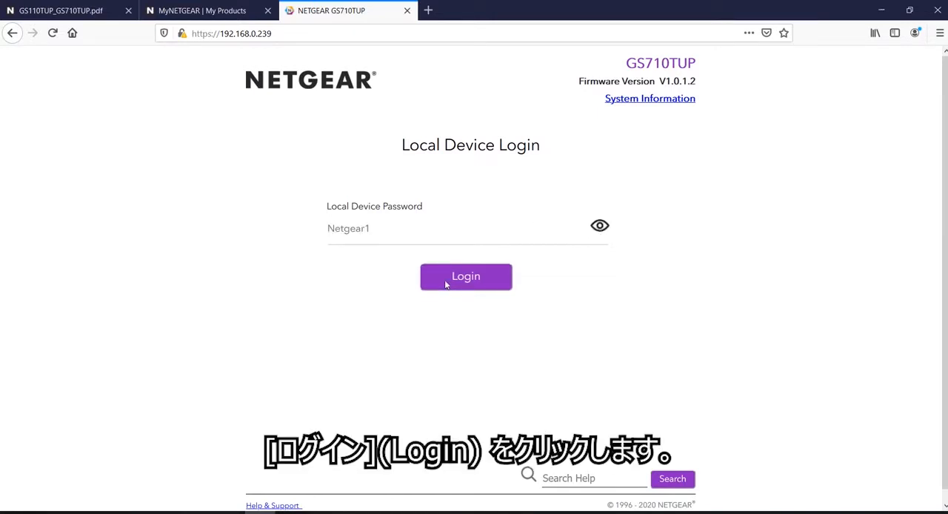
click(466, 276)
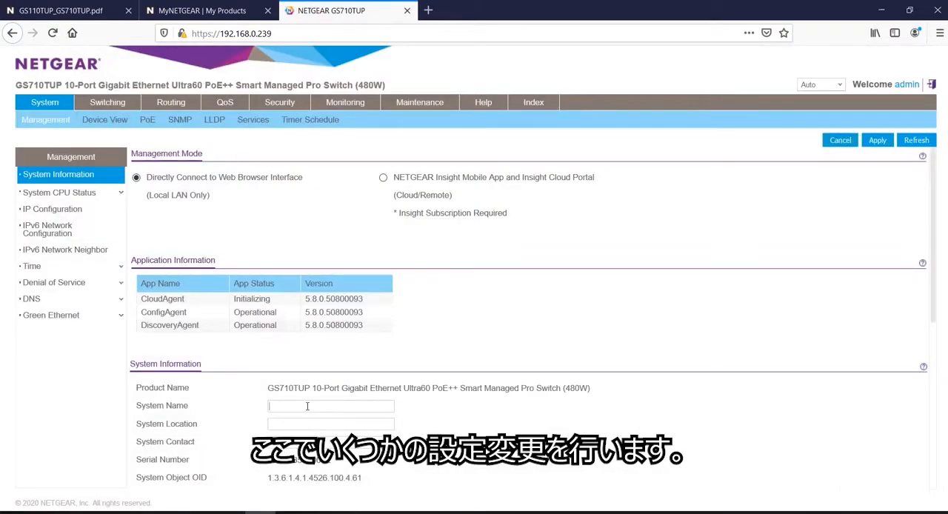
Enter System Name 'Test', System Location 'SMB Lab' and System Contact 'Randy'
text(Tes)
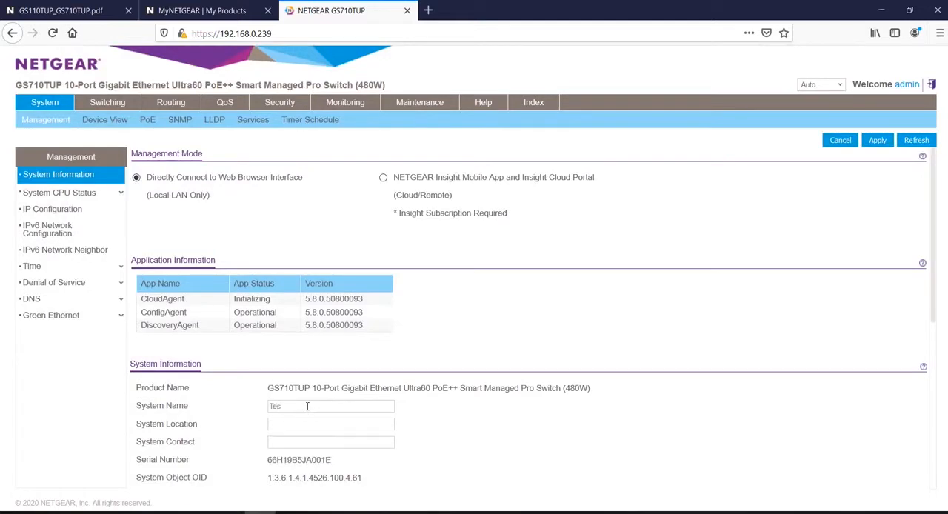
text(t)
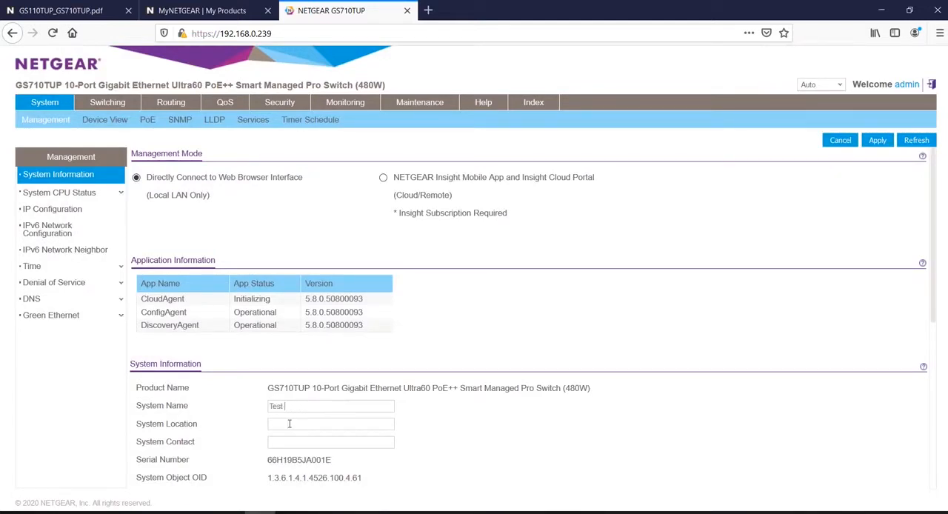
click(330, 423)
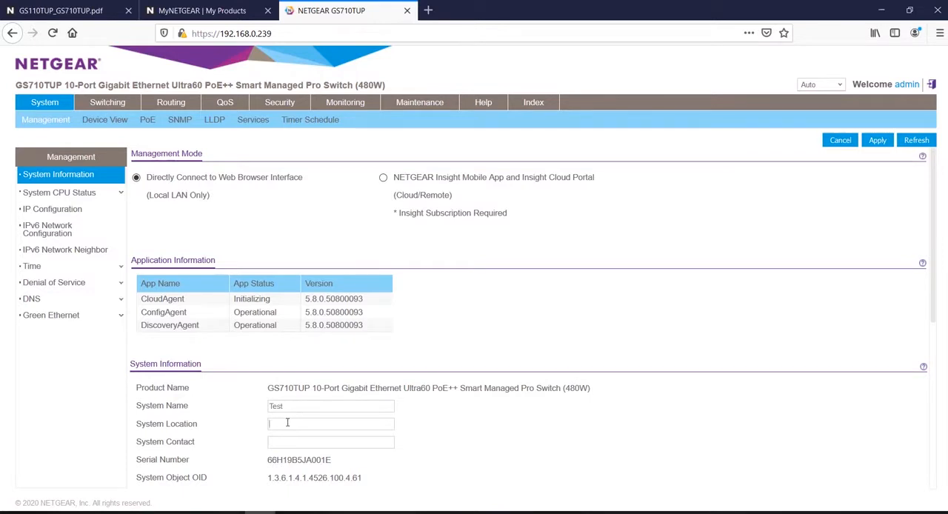
text(SMB)
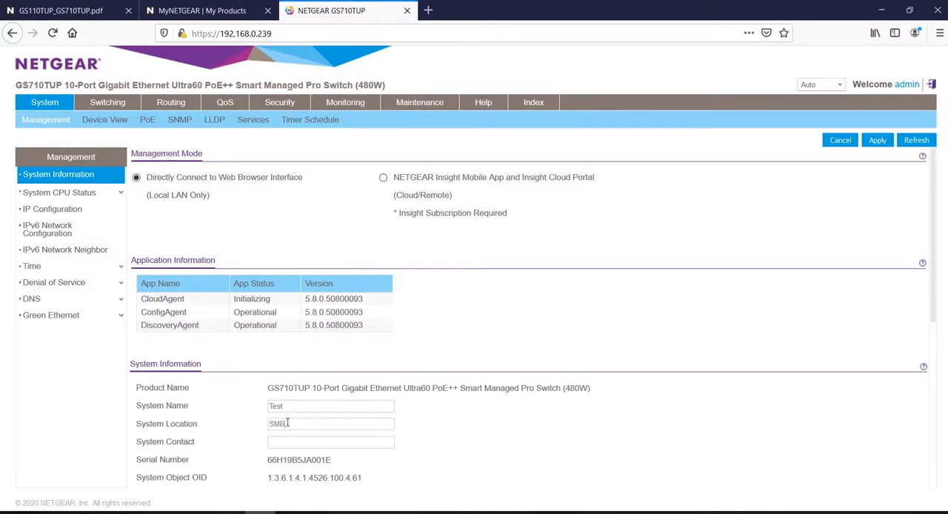
text(Lab)
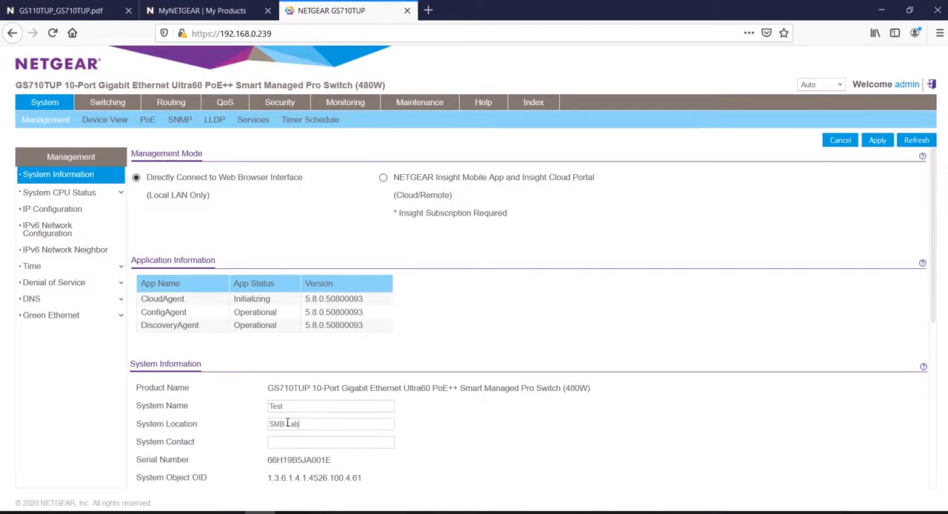
click(330, 441)
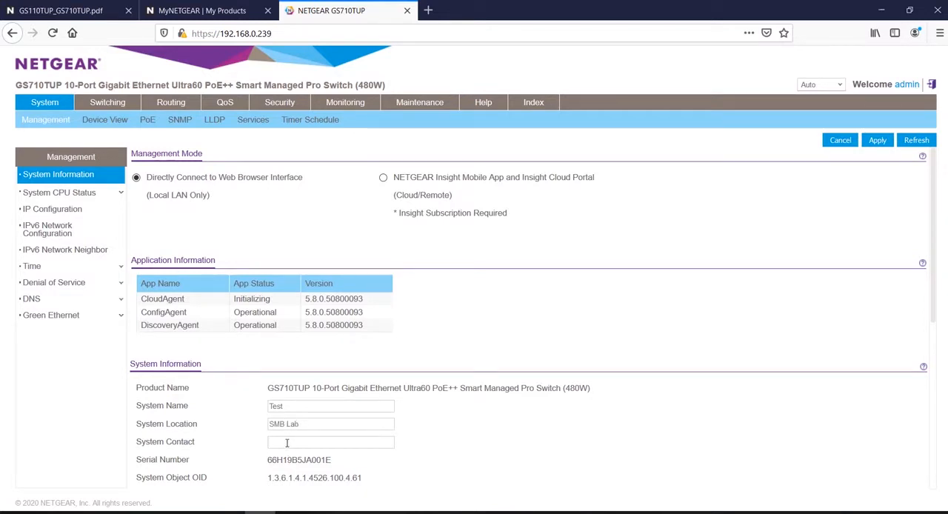
text(Randy)
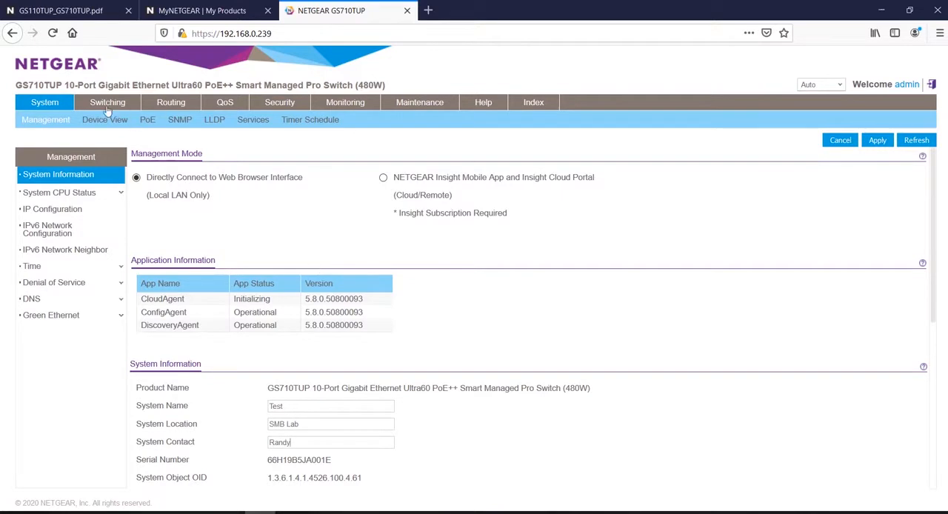
Export the text configuration via Maintenance > HTTP File Export and save it as startup-config(1).cfg
click(108, 102)
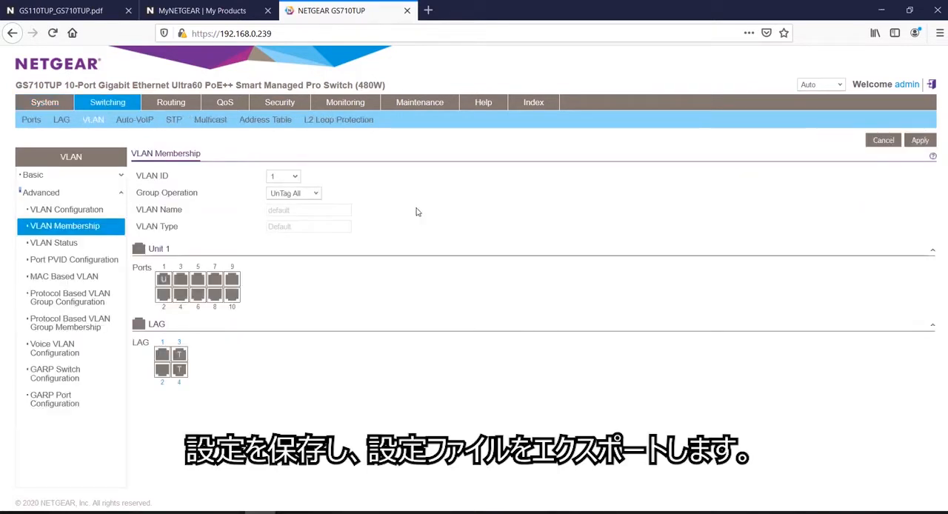
mouse_move(225, 125)
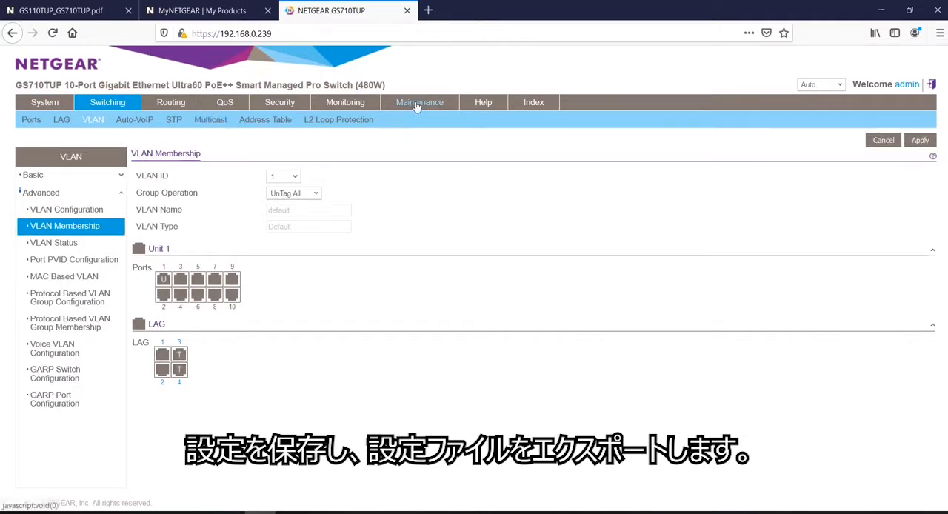
click(420, 103)
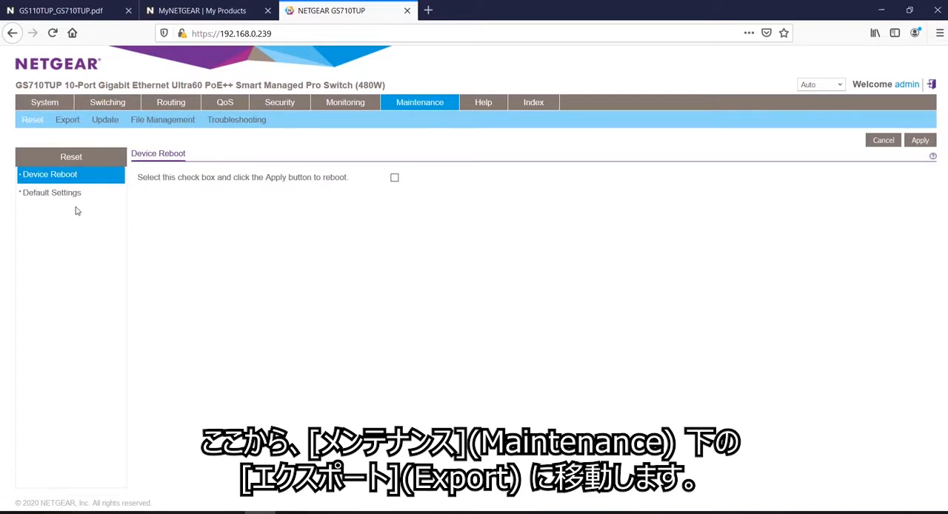
mouse_move(68, 119)
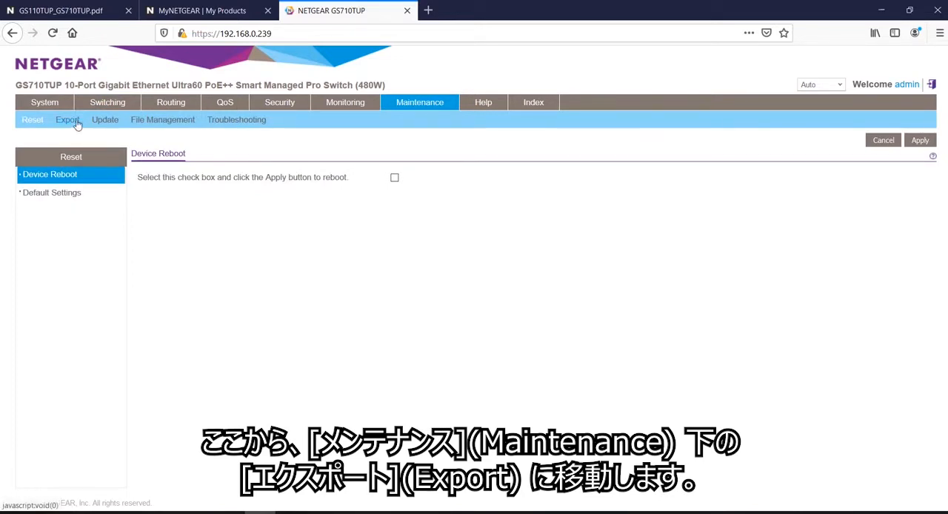
mouse_move(71, 124)
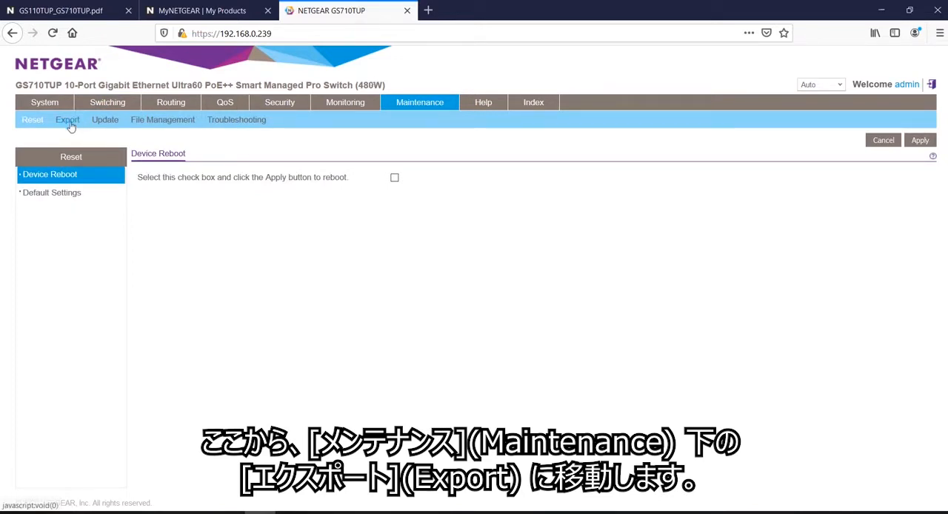
click(67, 119)
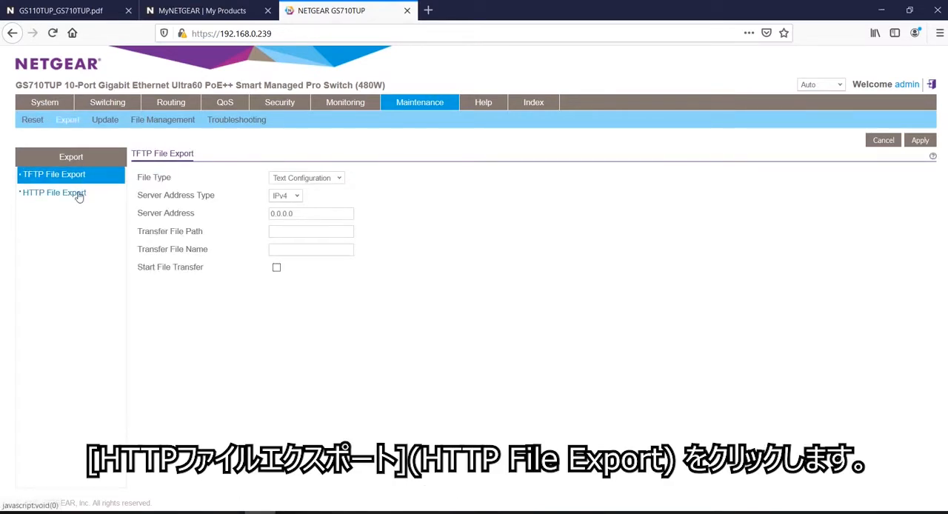
click(54, 191)
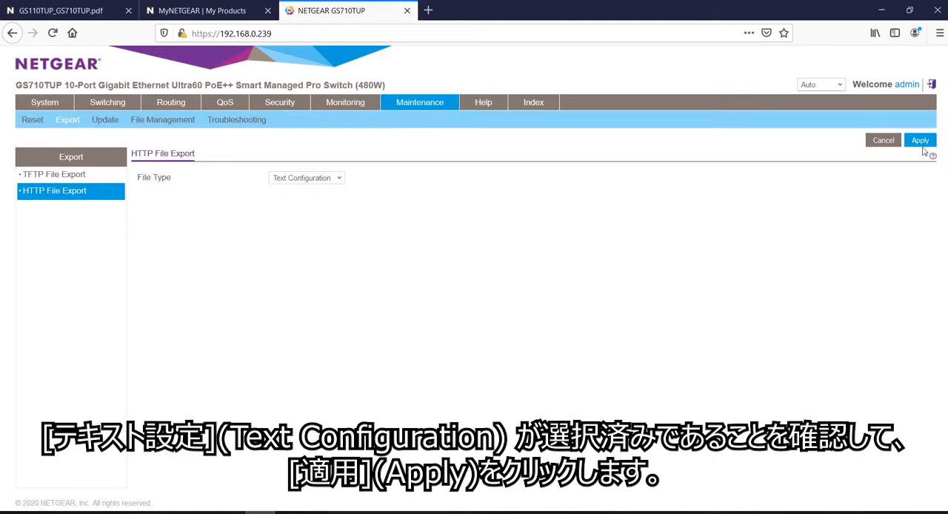
click(920, 140)
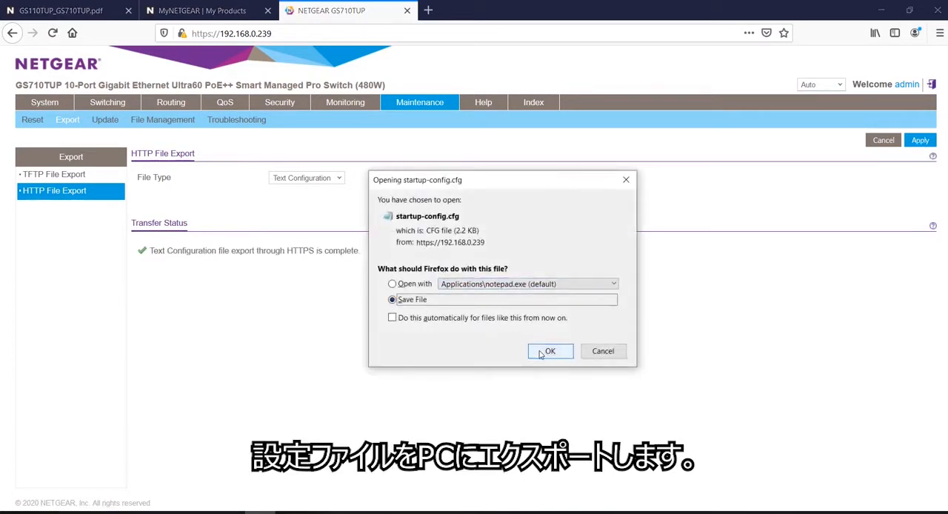
click(550, 351)
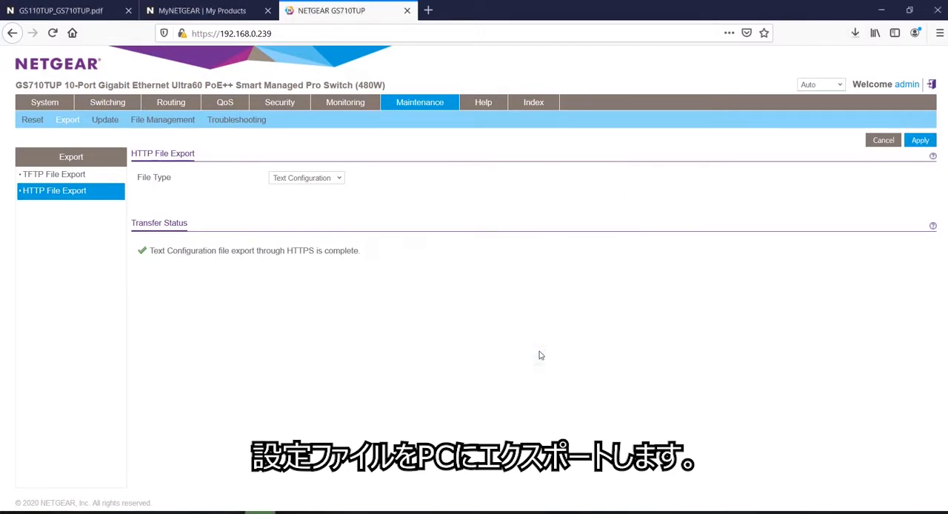
click(855, 32)
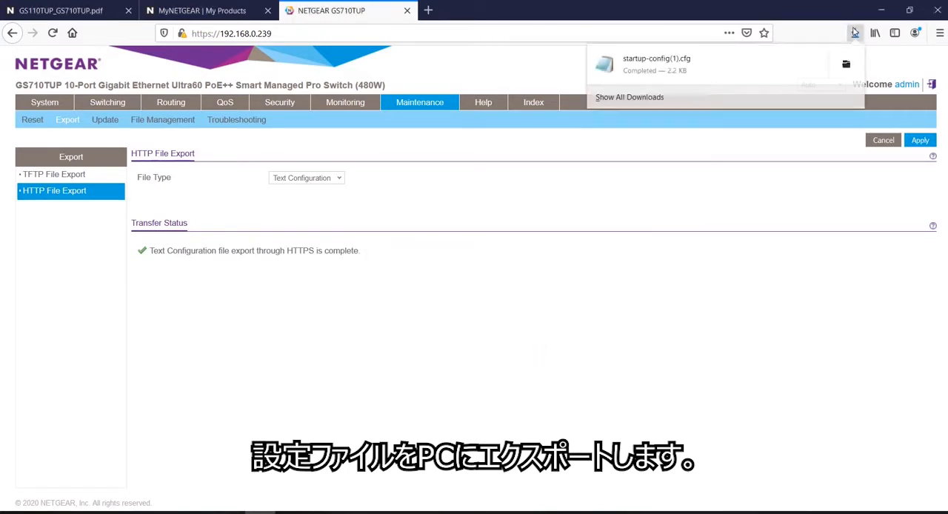
Open the Documents\TFTP folder containing startup-config.cfg from the downloads panel
click(845, 65)
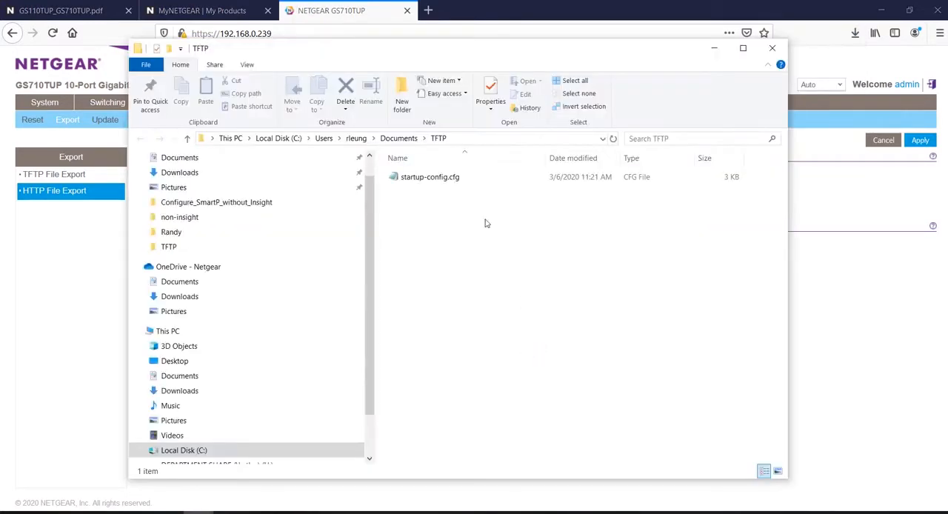
mouse_move(429, 177)
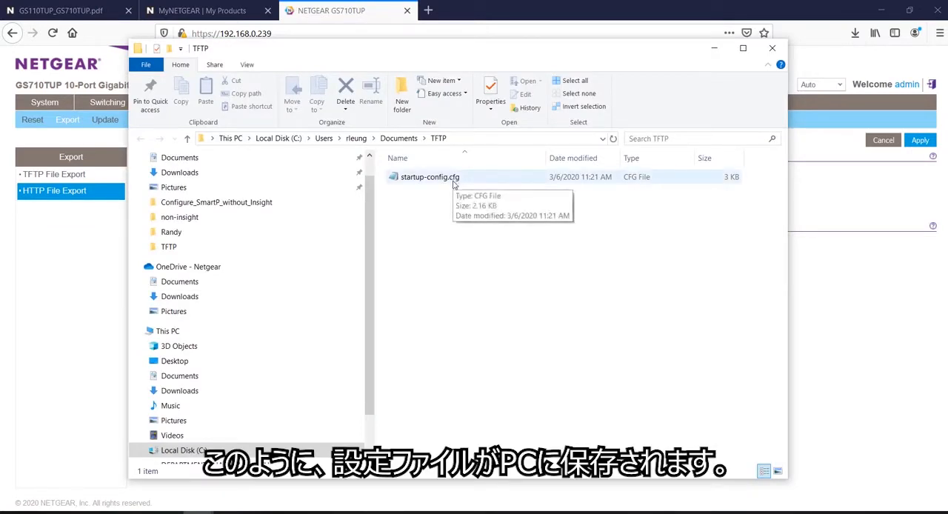
mouse_move(452, 316)
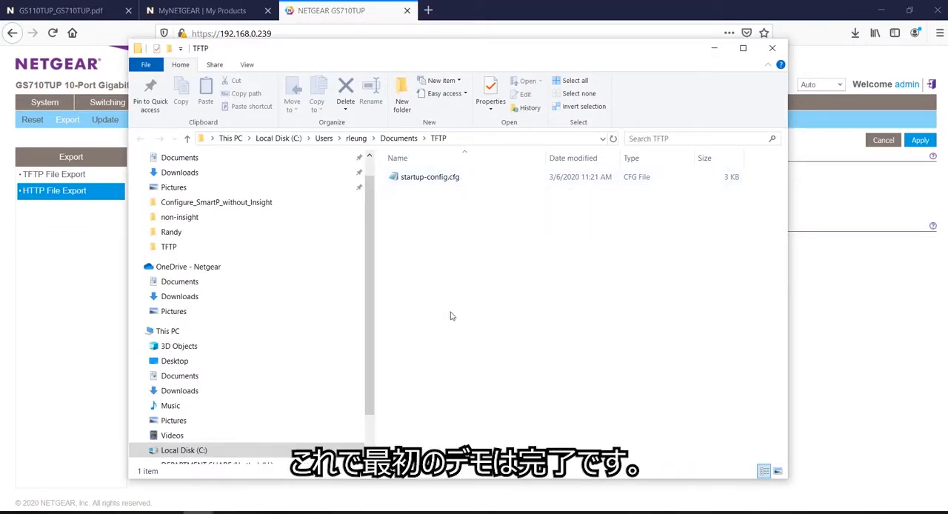
mouse_move(758, 88)
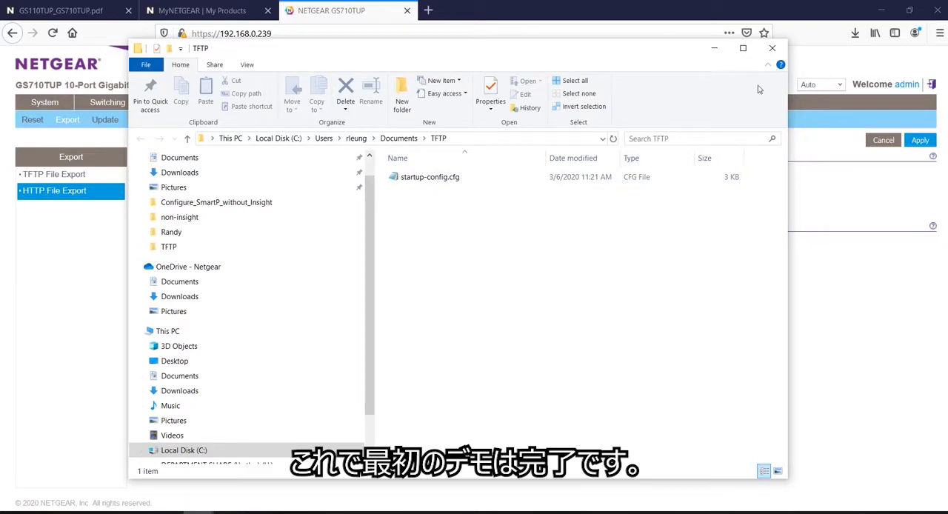
mouse_move(815, 279)
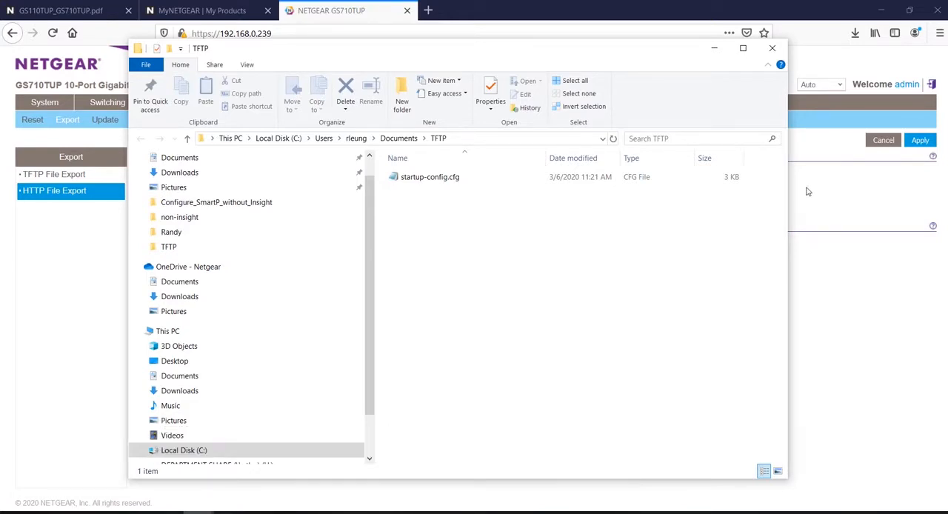
mouse_move(823, 296)
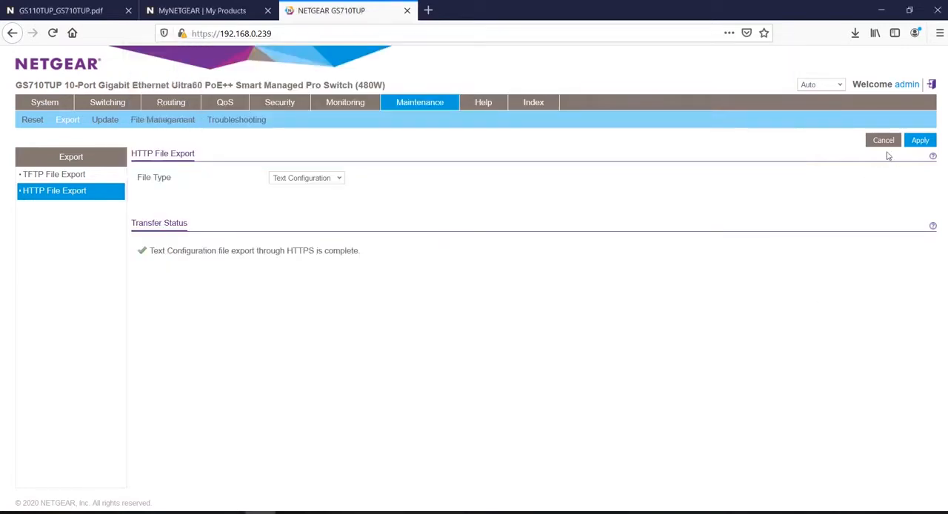
mouse_move(620, 390)
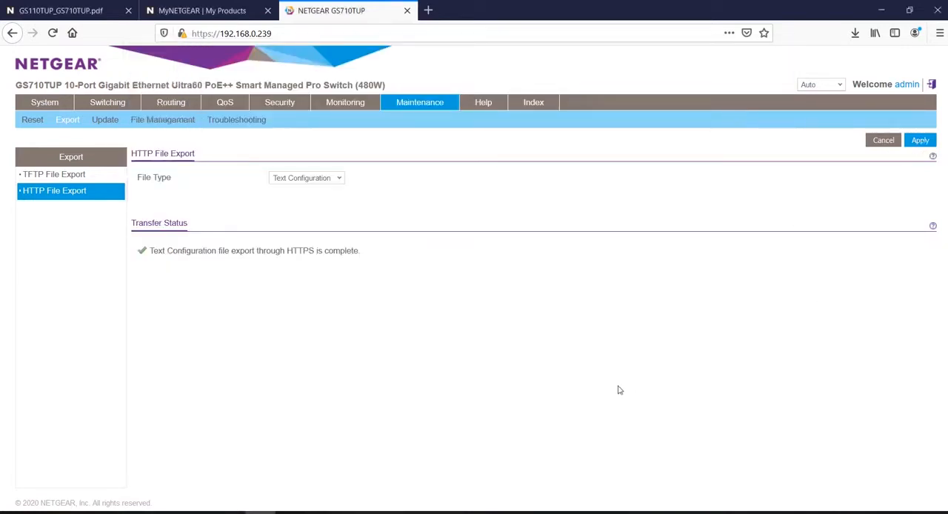
Close the switch management tab, leaving the GS110TUP_GS710TUP datasheet PDF showing
click(63, 11)
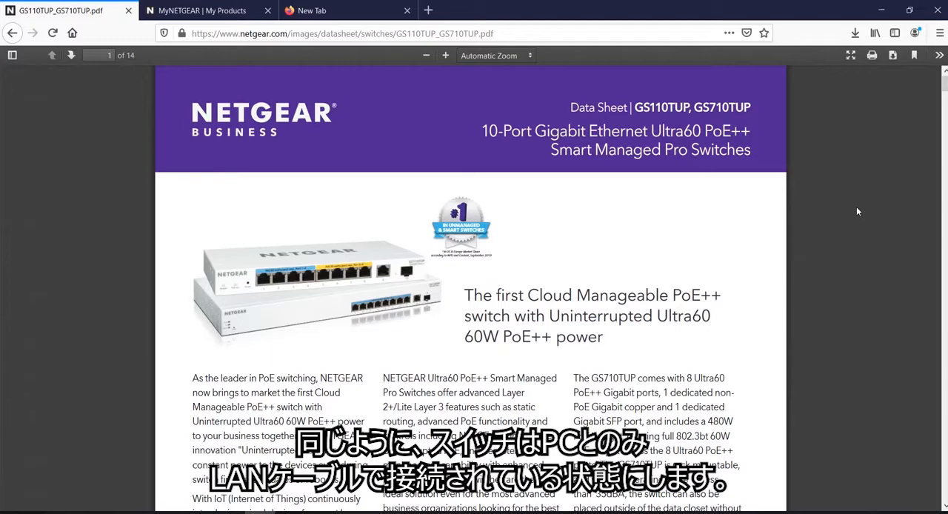
mouse_move(851, 216)
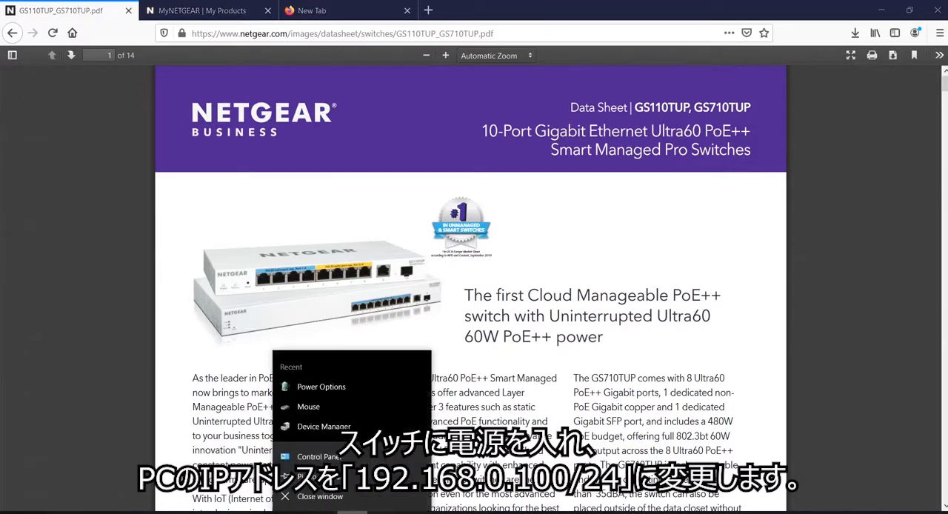
Confirm Ethernet 2's static IPv4 192.168.0.100 / 255.255.255.0 via Control Panel and close its properties
click(318, 457)
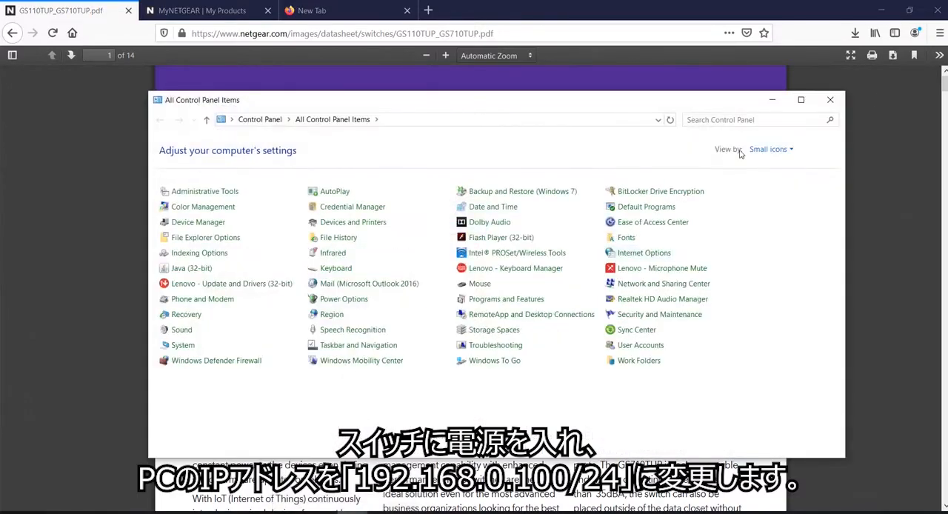
click(829, 99)
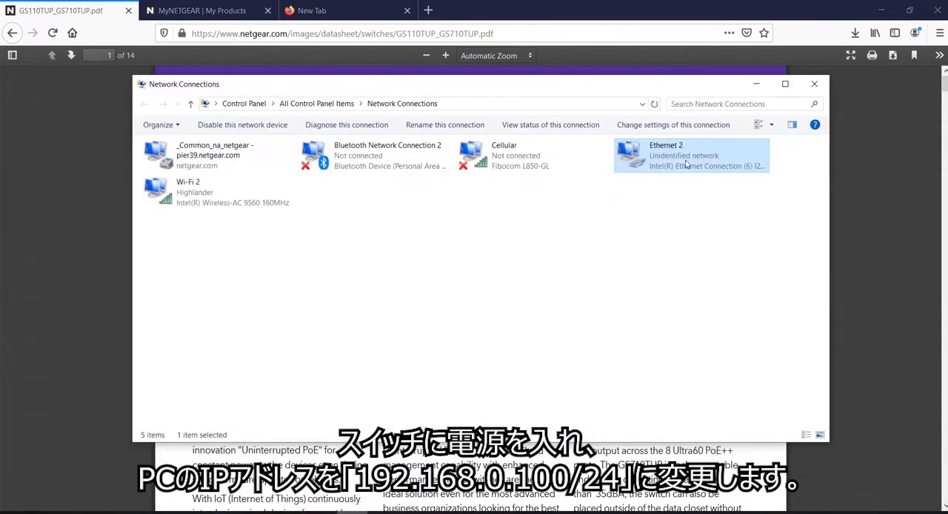
right_click(691, 155)
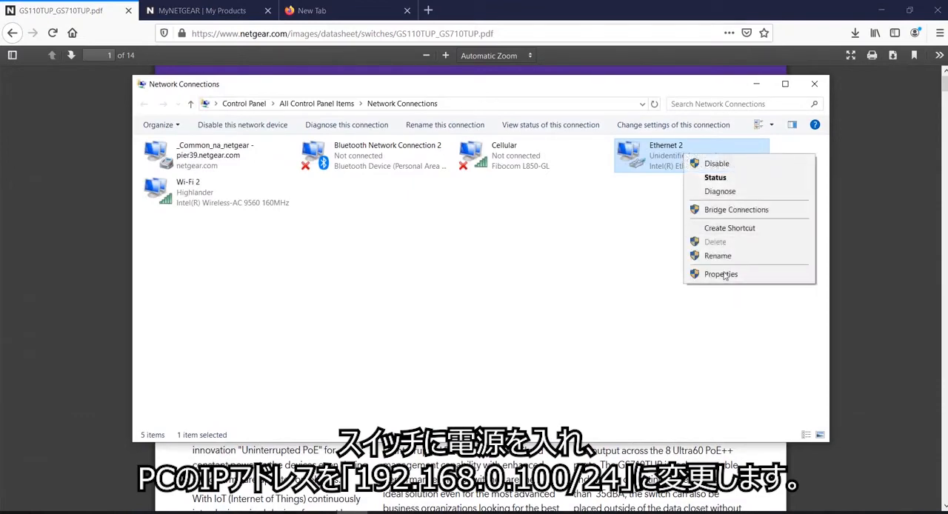
click(721, 274)
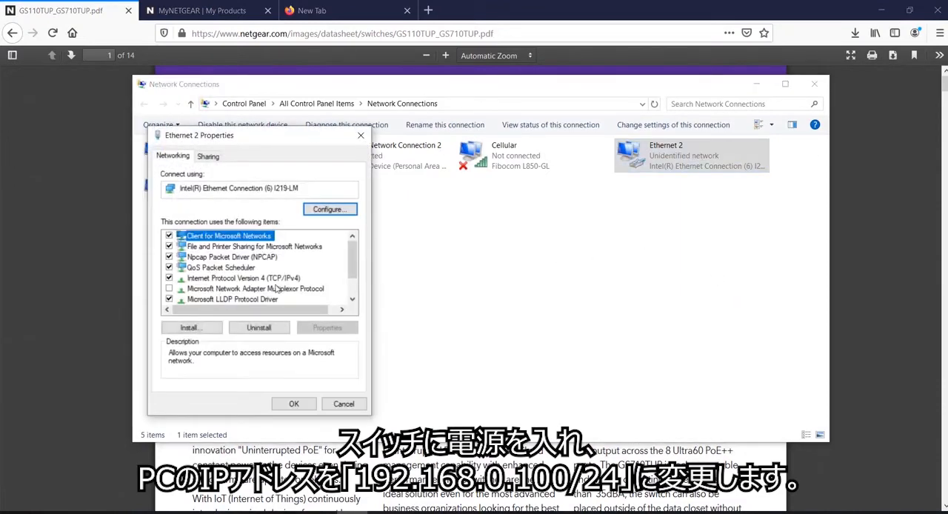
click(243, 277)
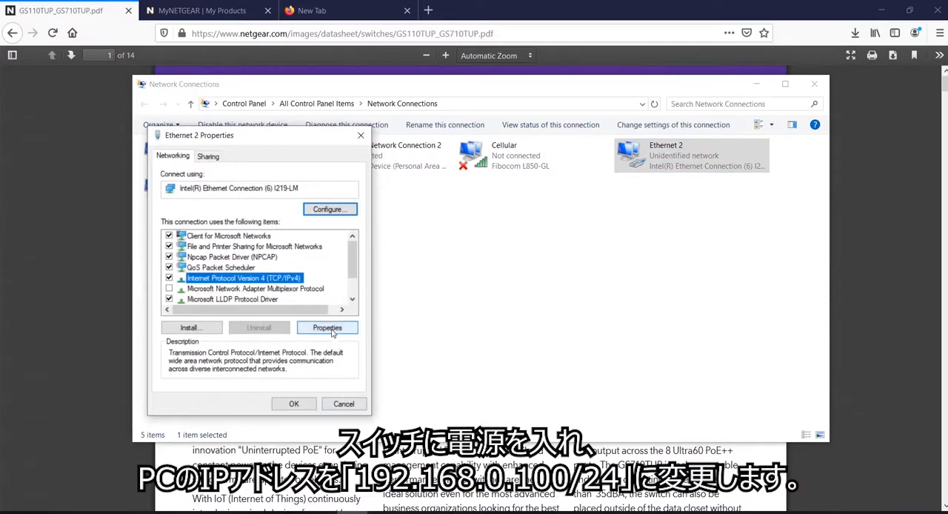
click(327, 328)
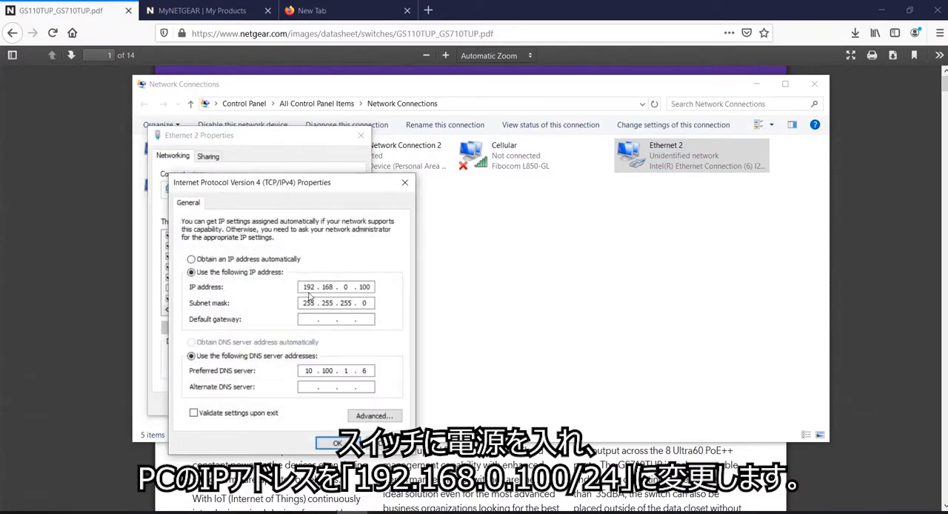
mouse_move(280, 320)
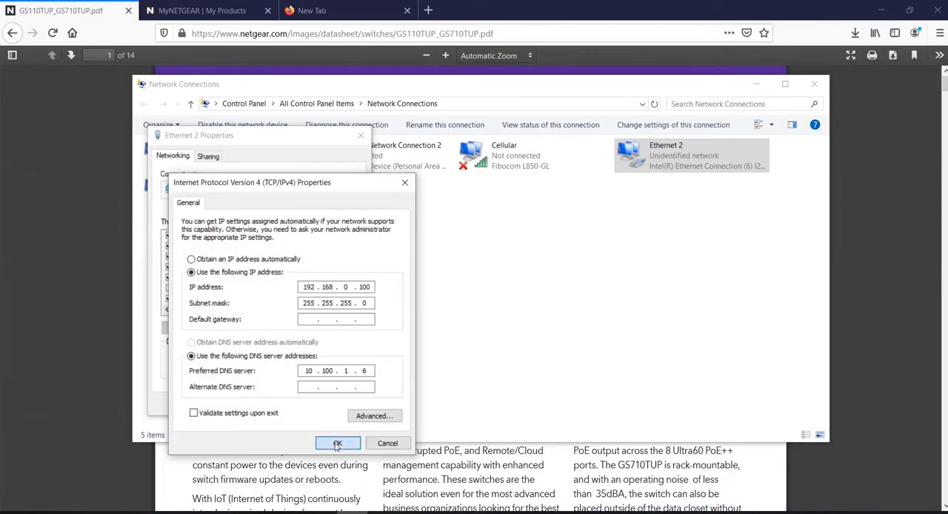
click(338, 443)
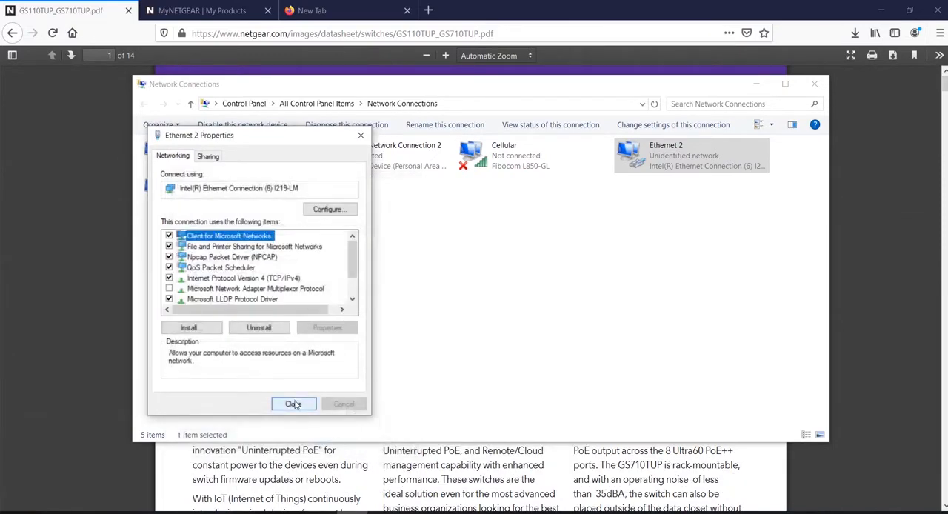
click(293, 404)
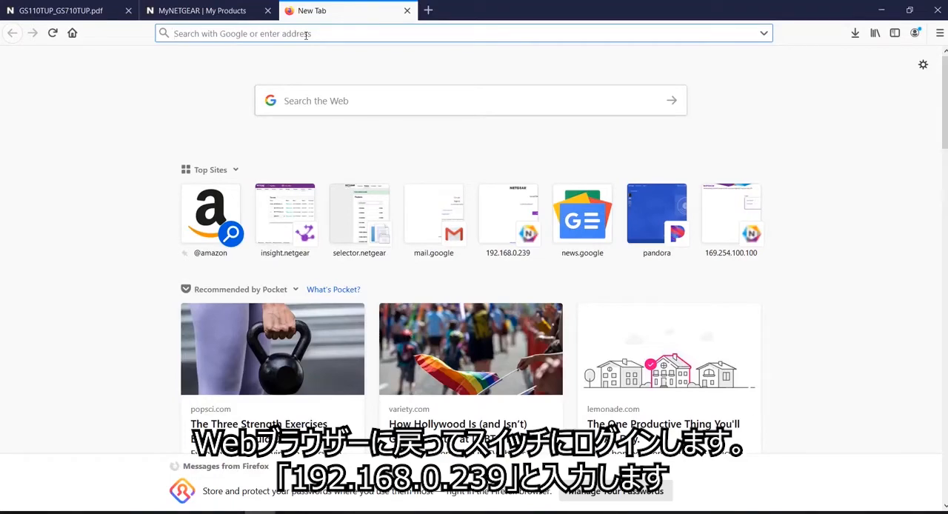
Load 192.168.0.239 in a new tab and accept the self-signed certificate warning
text(192.168.0.239)
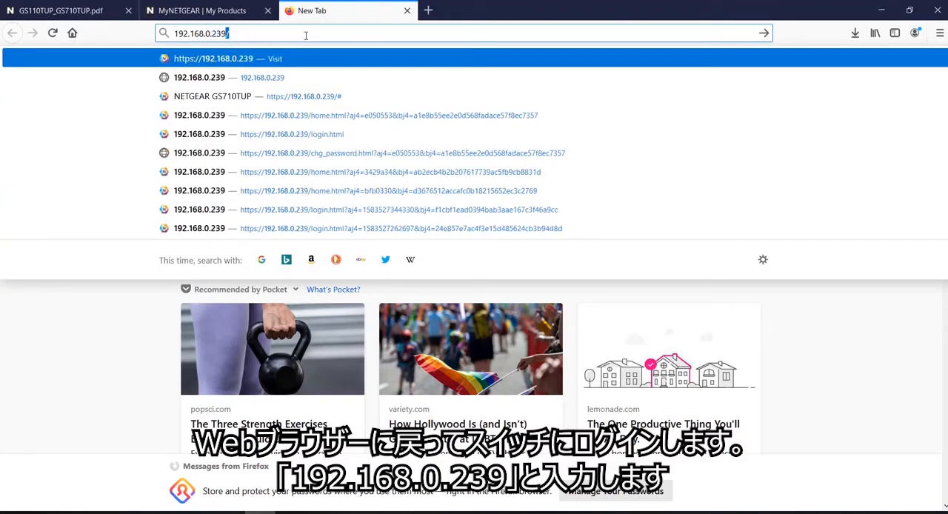
key(Return)
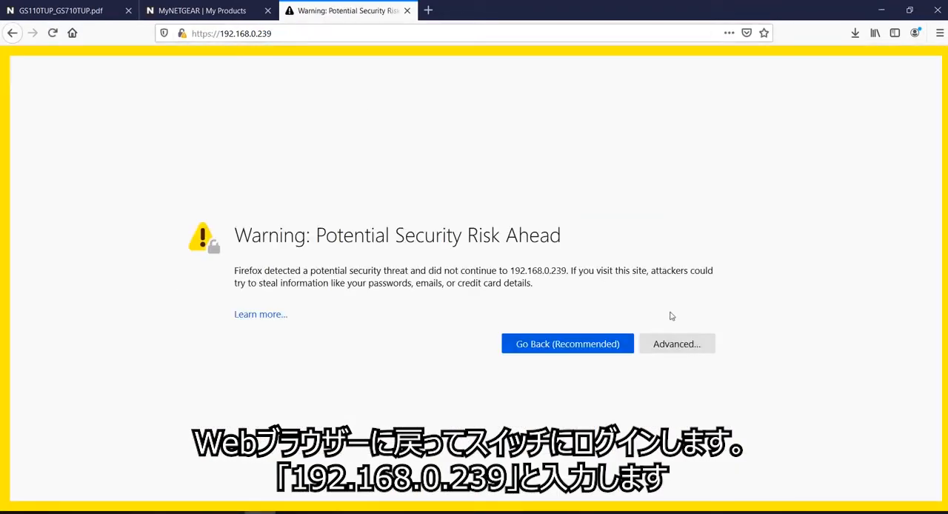
click(677, 343)
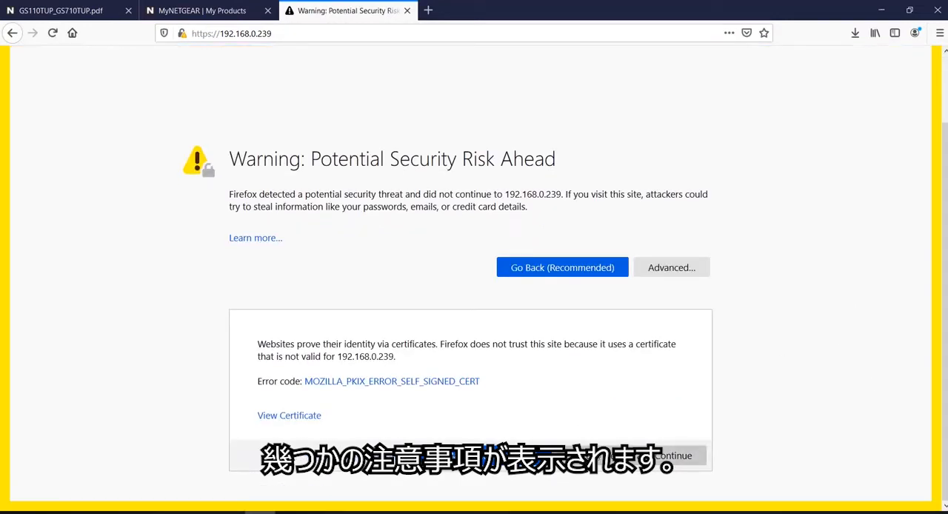
click(672, 456)
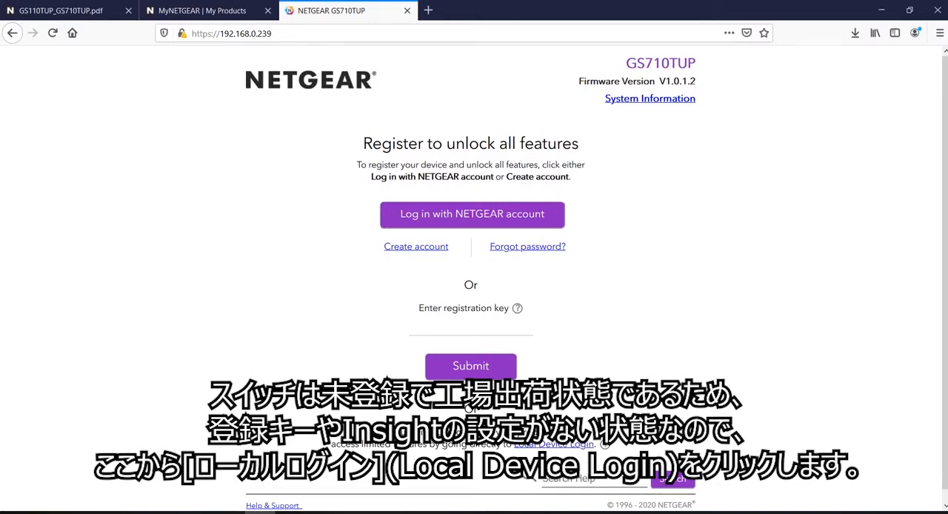
mouse_move(534, 451)
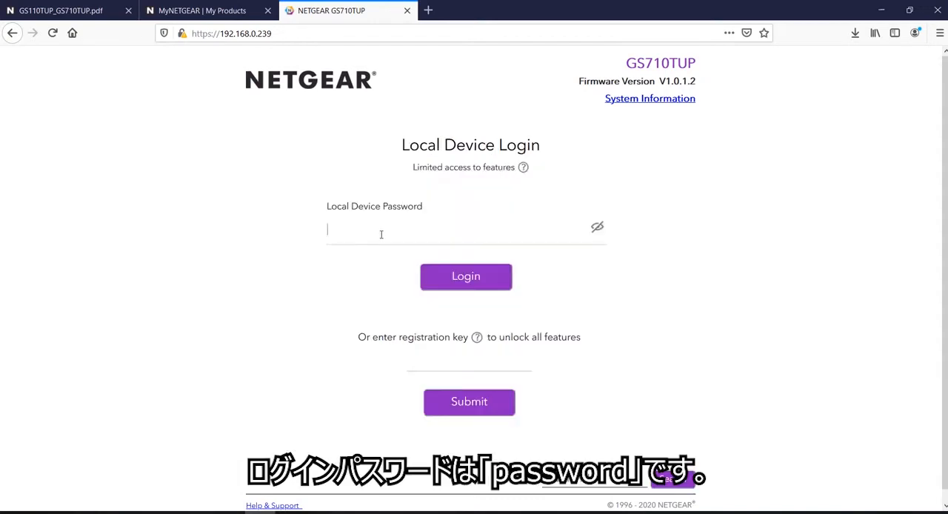
Log in to the switch through Local Device Login with the default password
text(p)
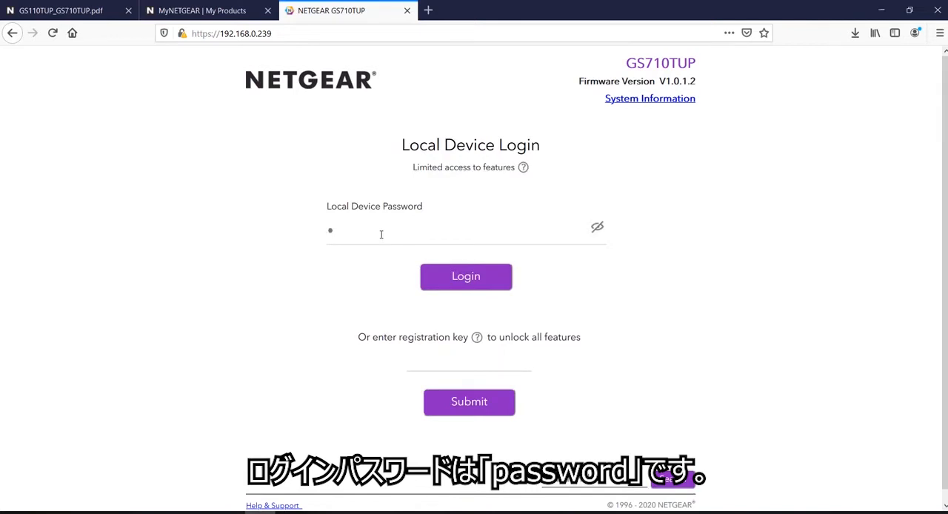
text(a)
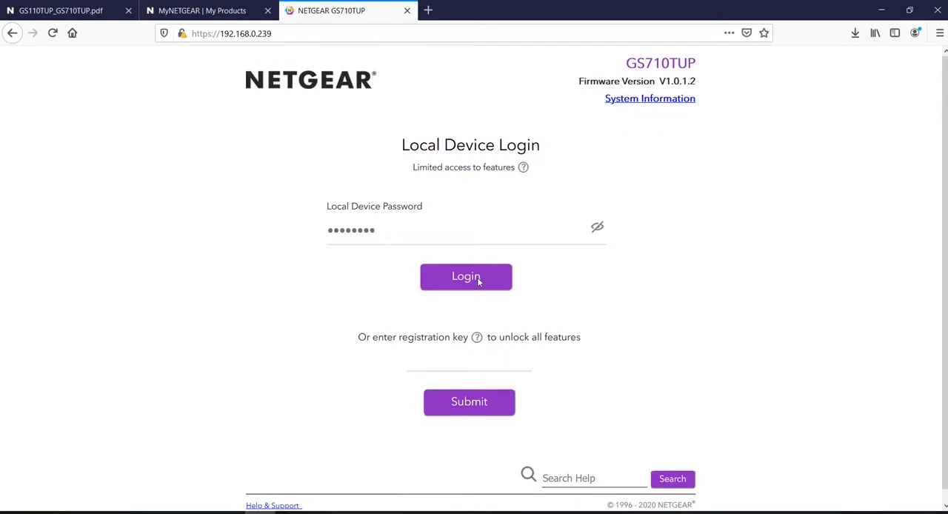
click(466, 276)
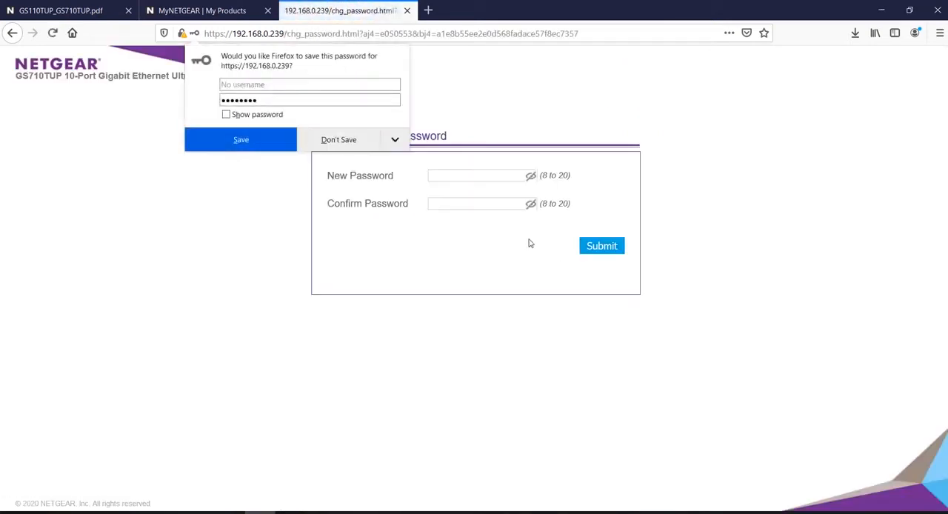
click(339, 139)
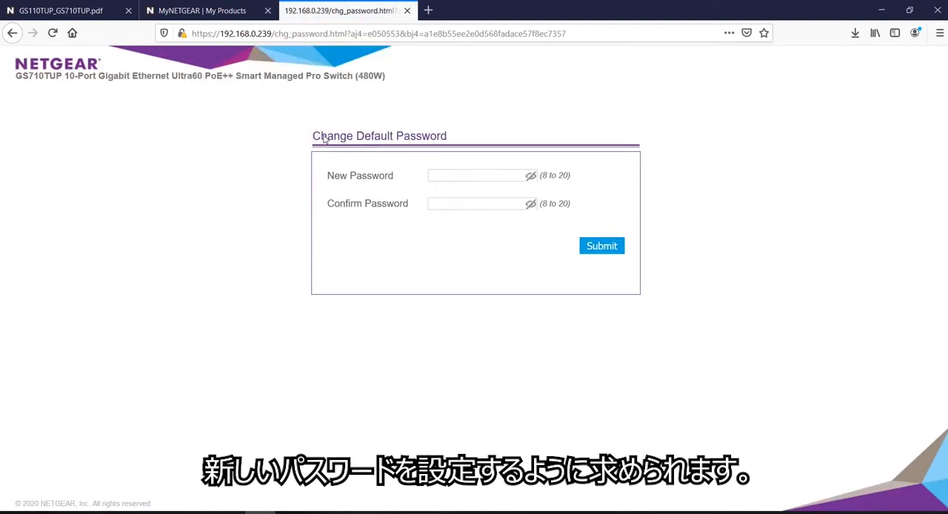
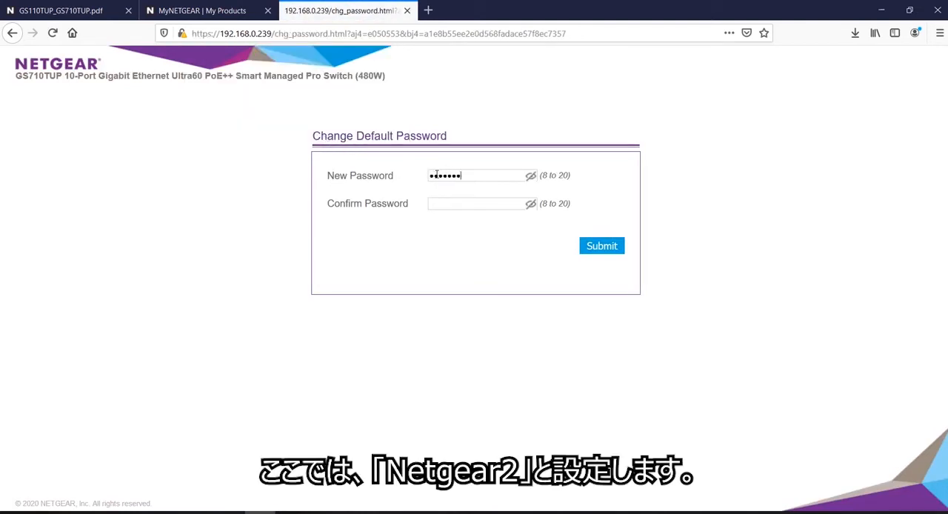
click(531, 176)
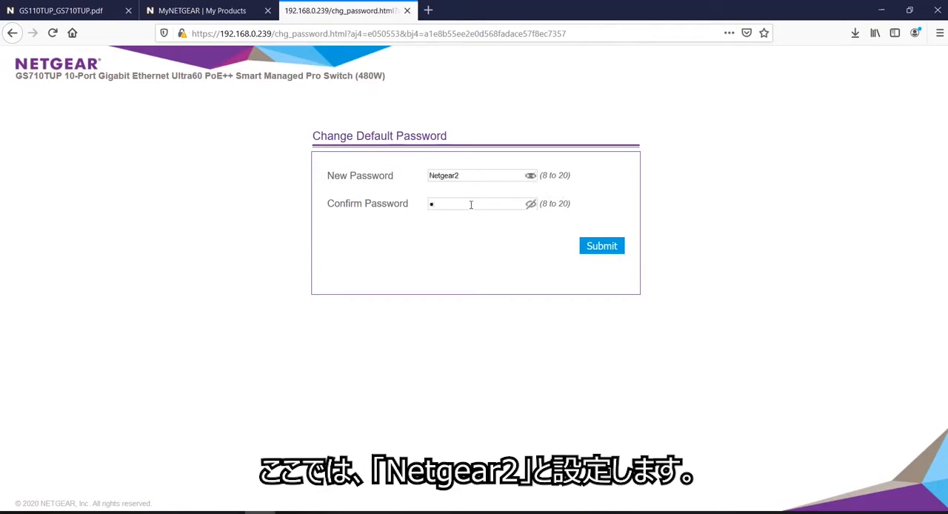
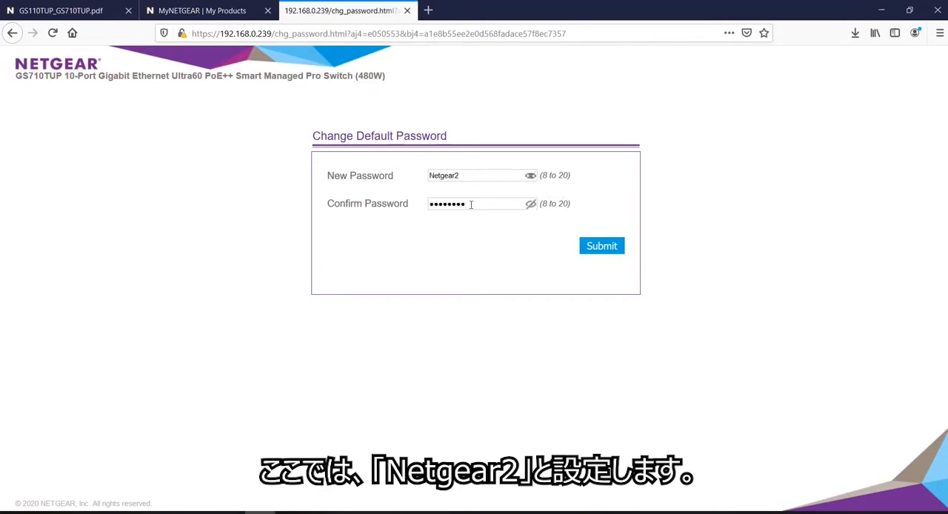
click(530, 204)
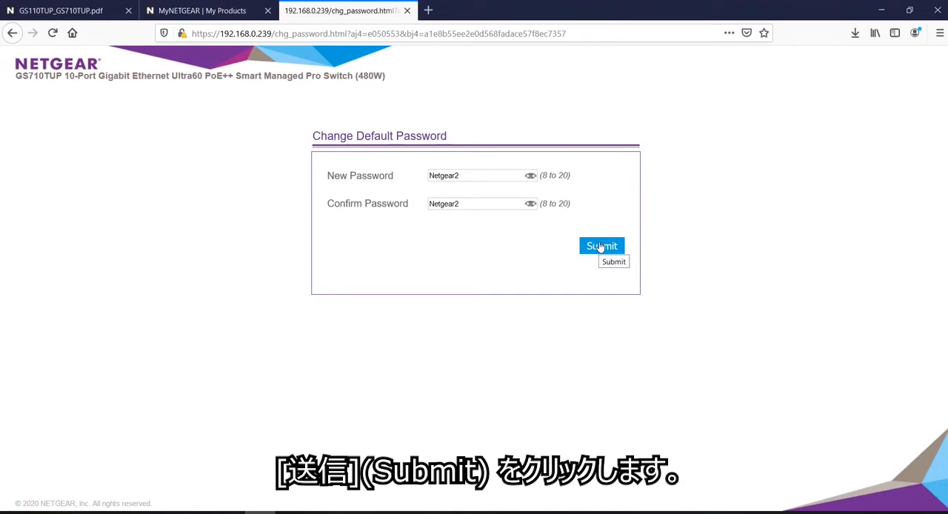
click(601, 246)
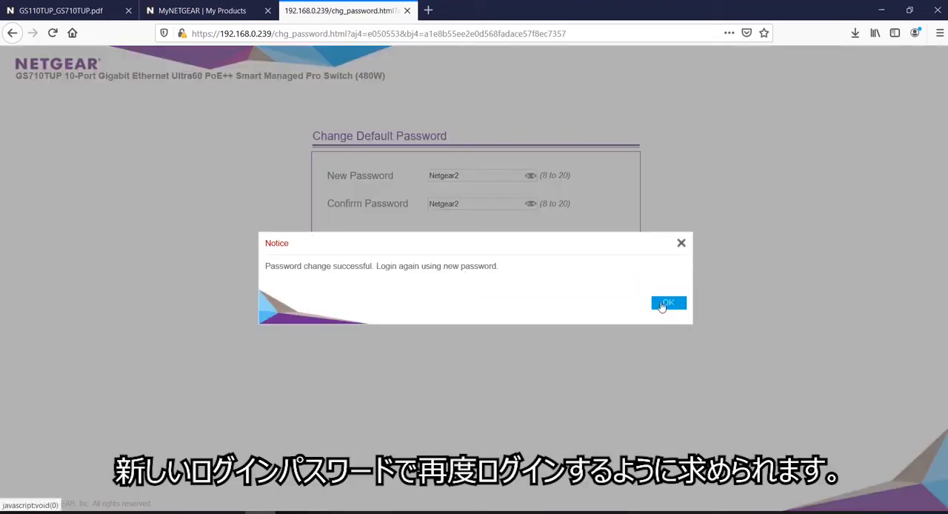
click(667, 303)
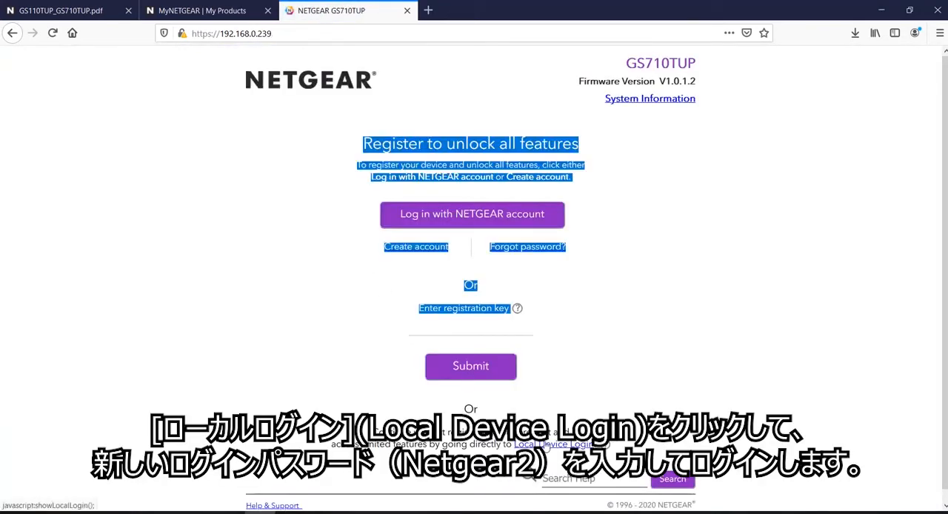
click(554, 445)
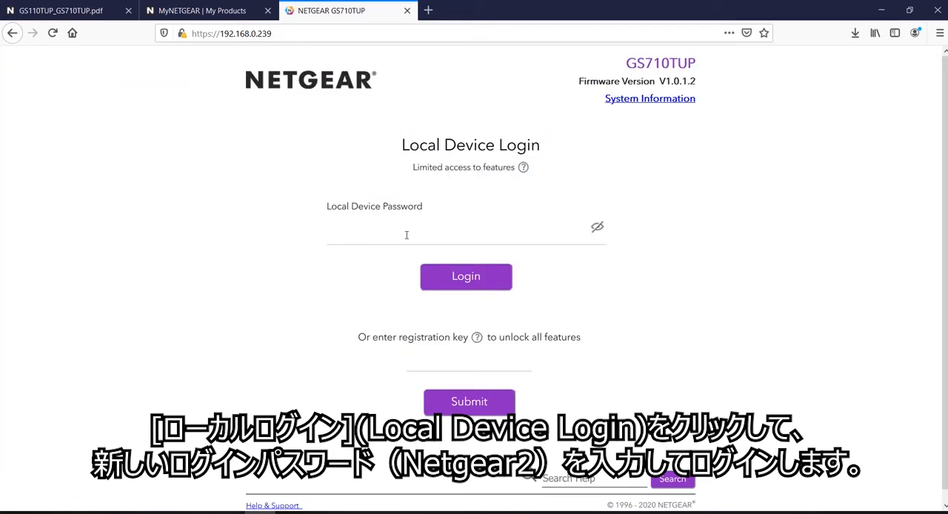
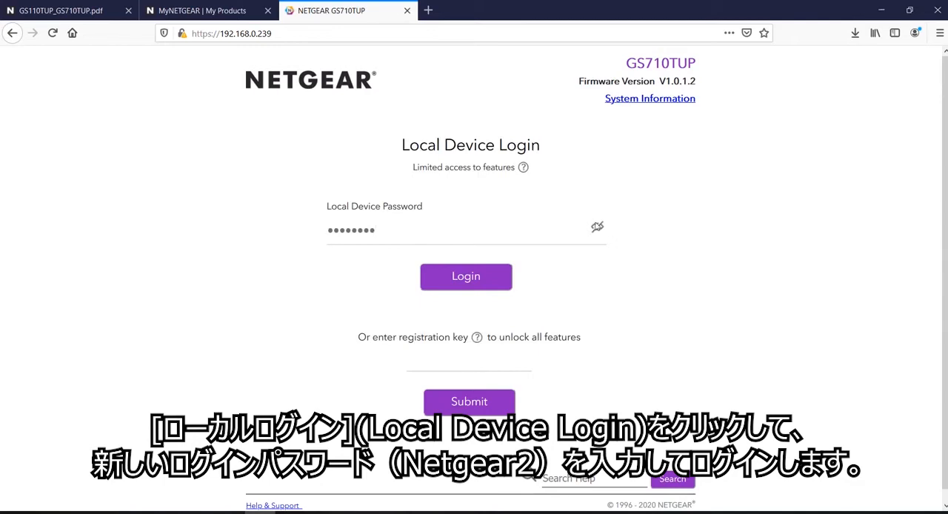
click(597, 227)
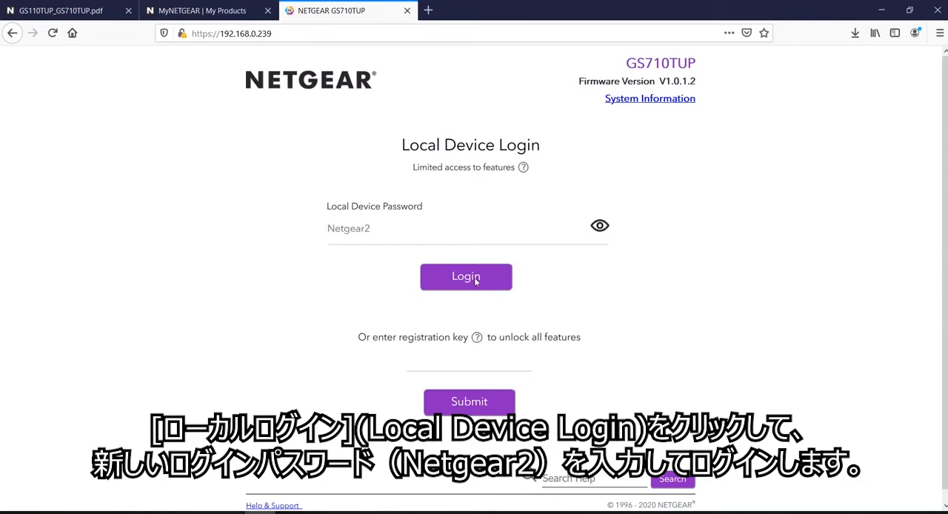
click(465, 276)
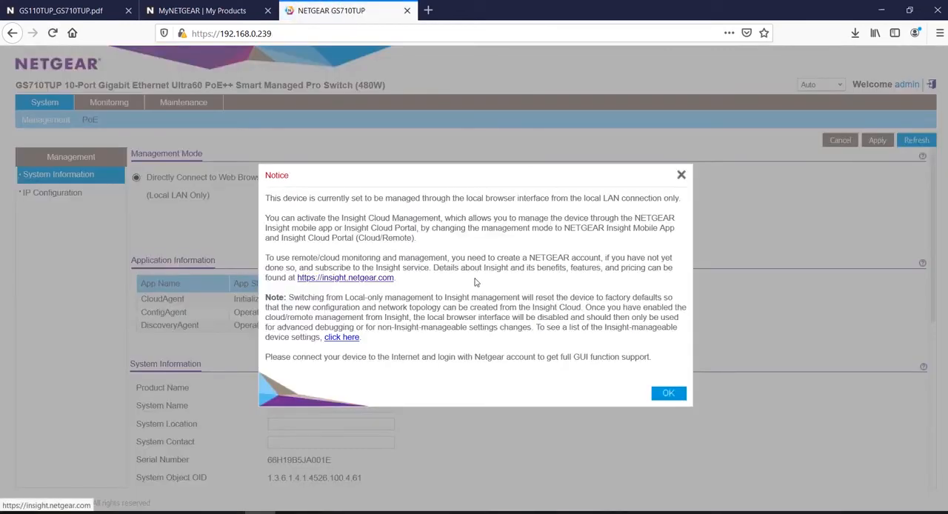
mouse_move(583, 348)
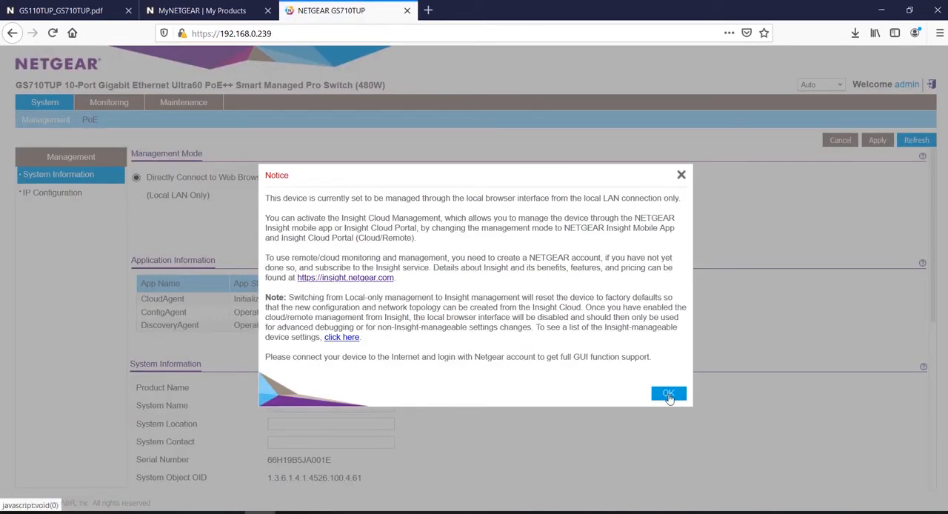
Dismiss the Insight notice to view the empty System Name, Location and Contact fields
click(667, 393)
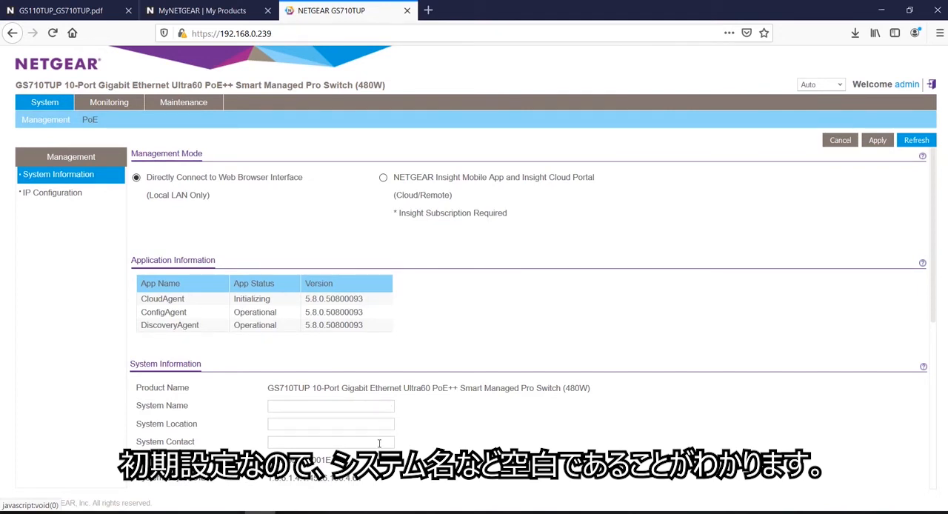
mouse_move(257, 359)
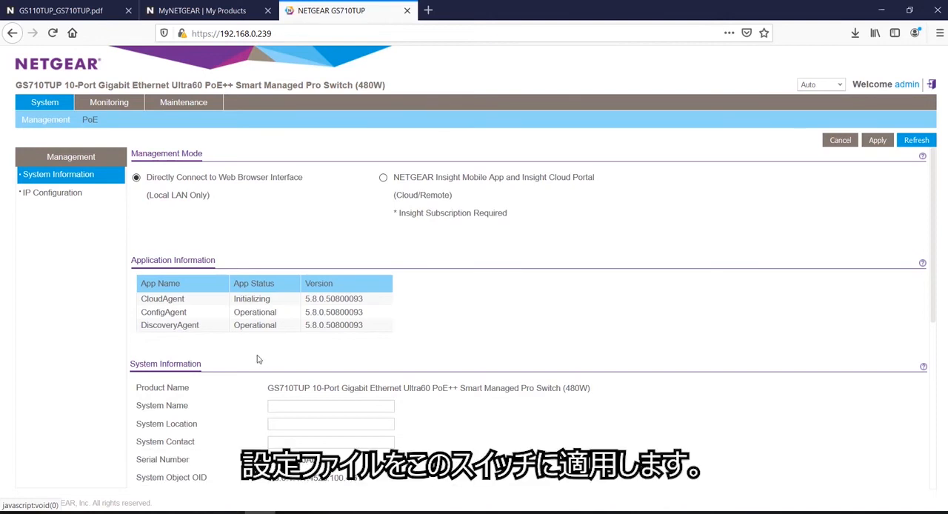
mouse_move(272, 208)
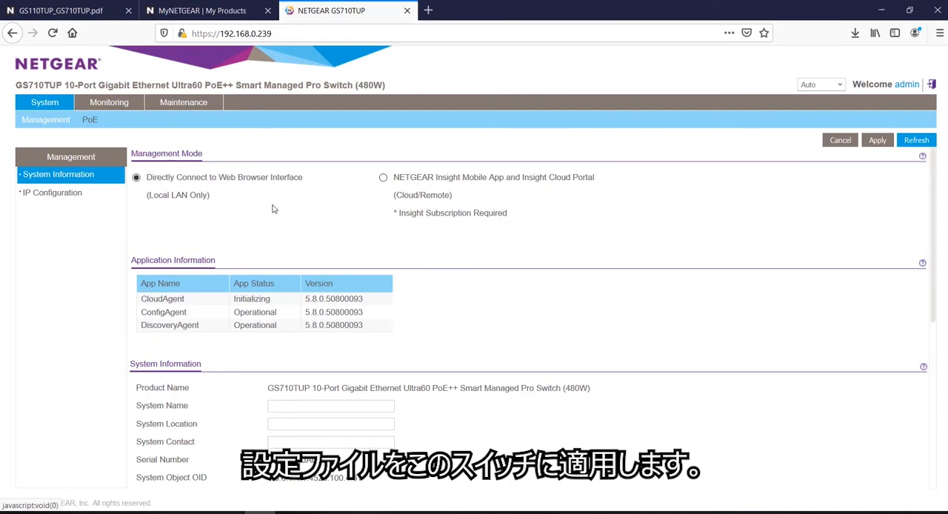
mouse_move(183, 103)
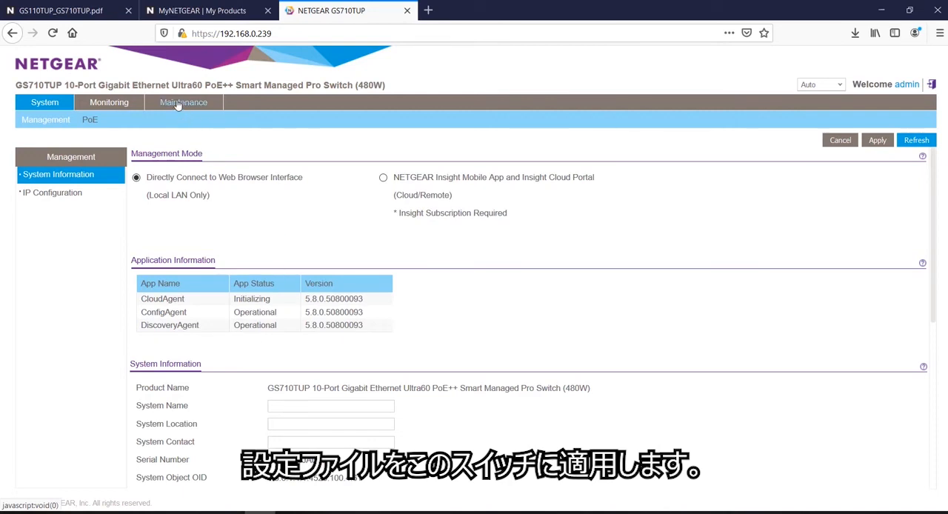
Go to Maintenance > Update > HTTP Firmware/File Update and choose Text Configuration file type
click(183, 102)
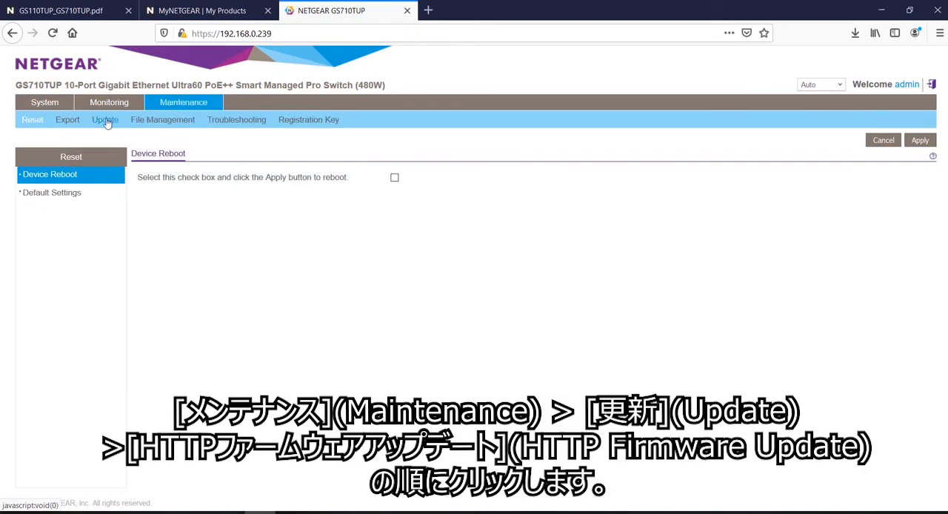
click(105, 119)
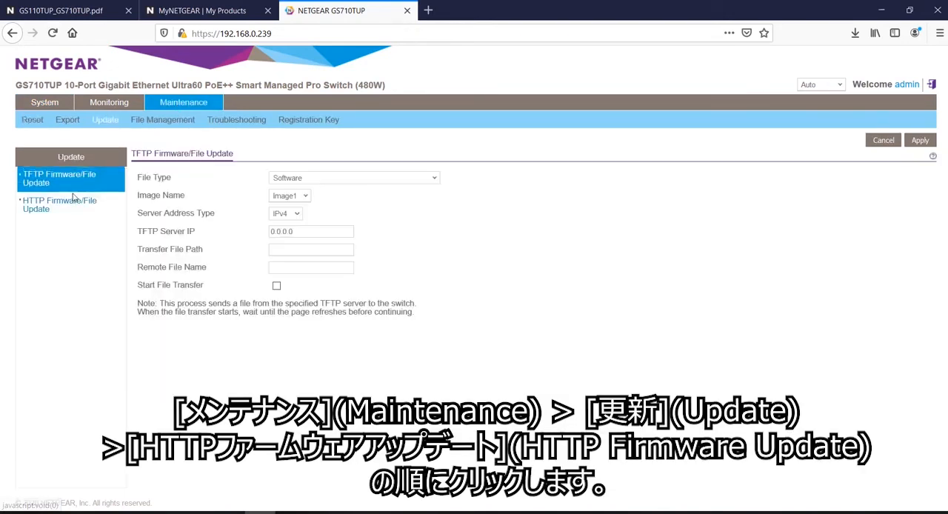
mouse_move(60, 205)
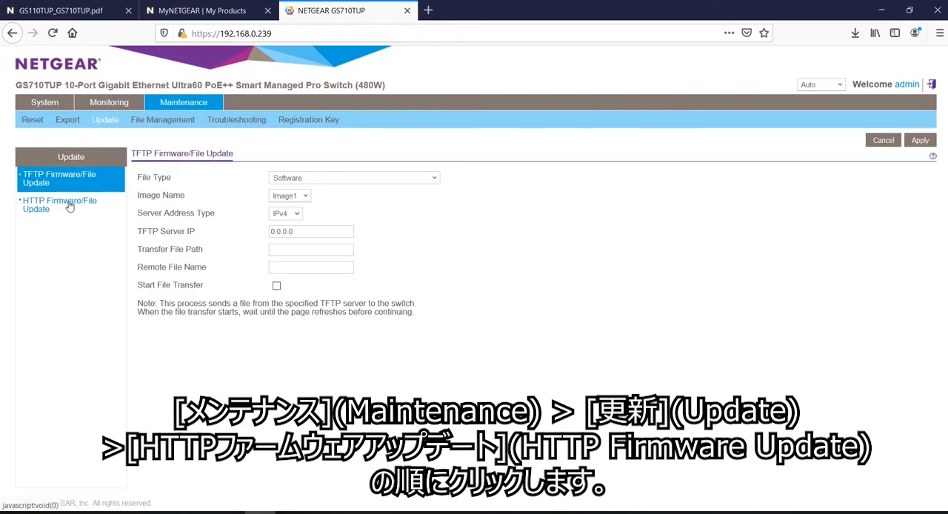
click(59, 204)
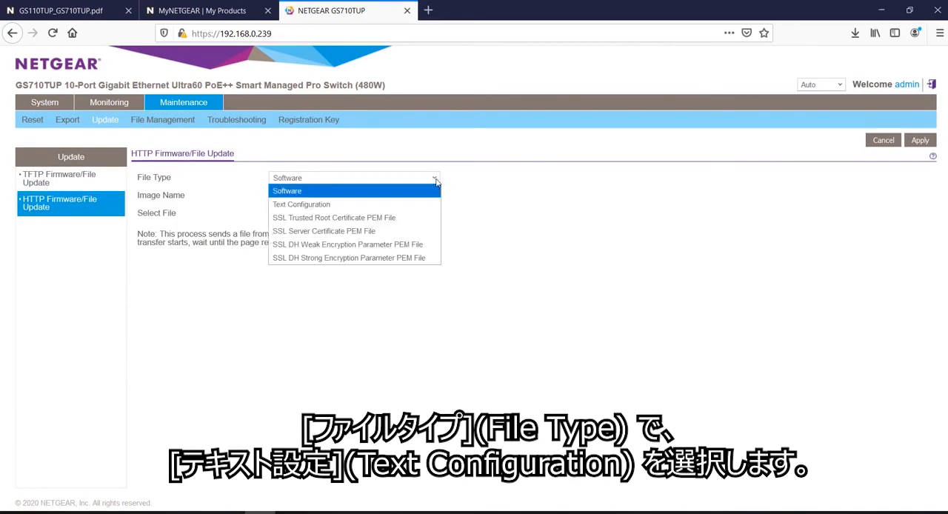
click(300, 204)
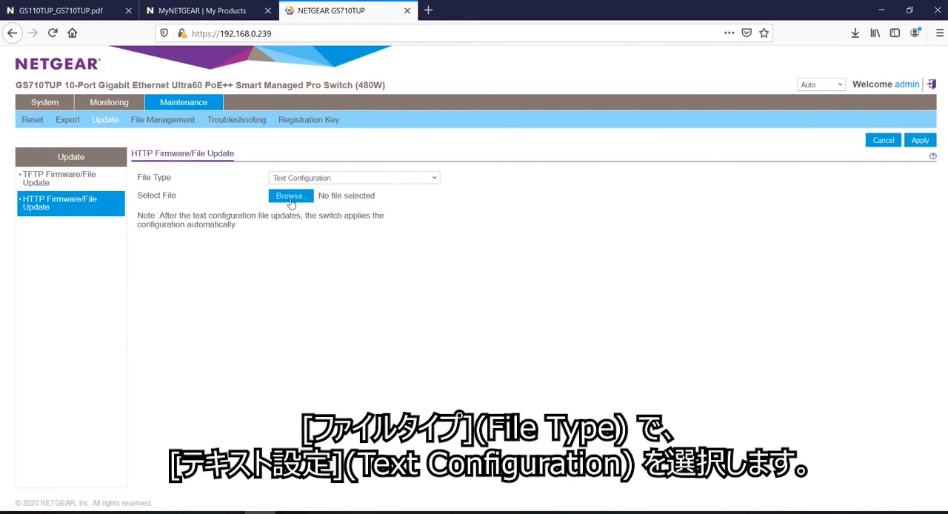
Select startup-config.cfg from the TFTP folder and apply the upload to the switch
click(290, 195)
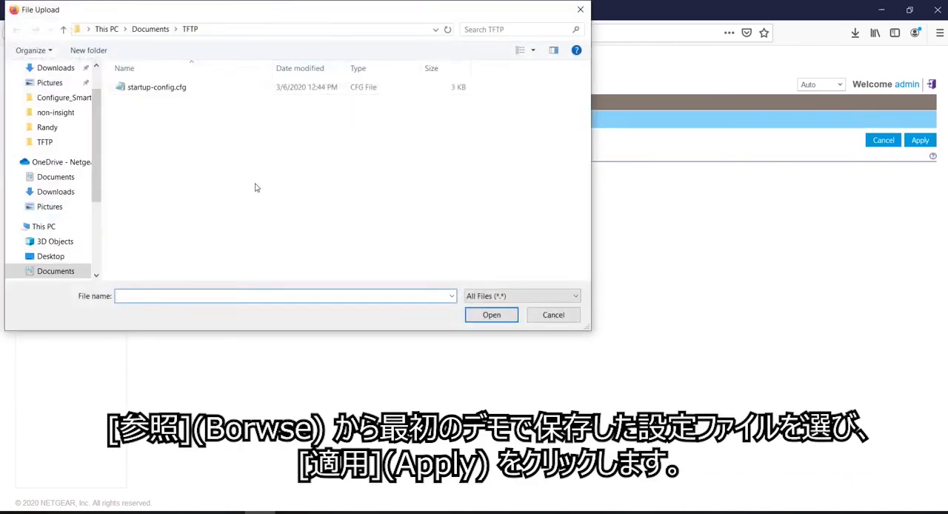
click(156, 87)
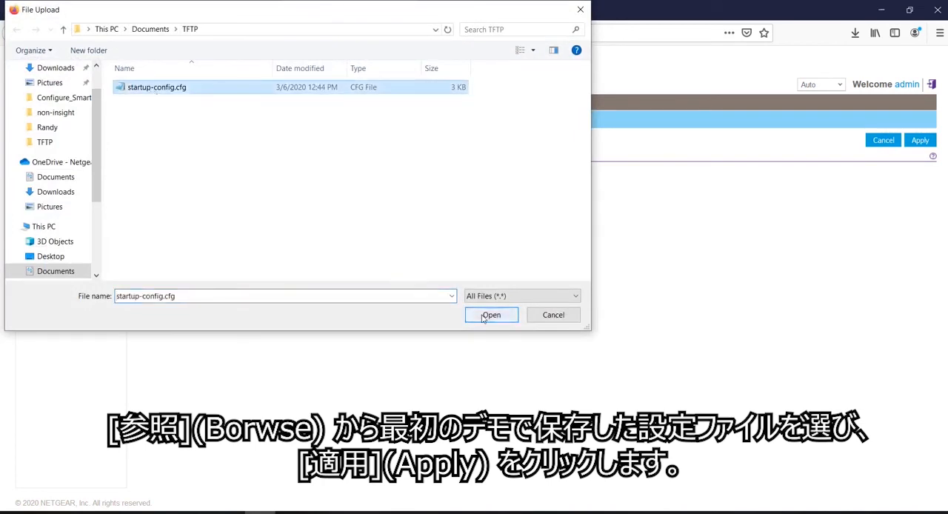
click(491, 315)
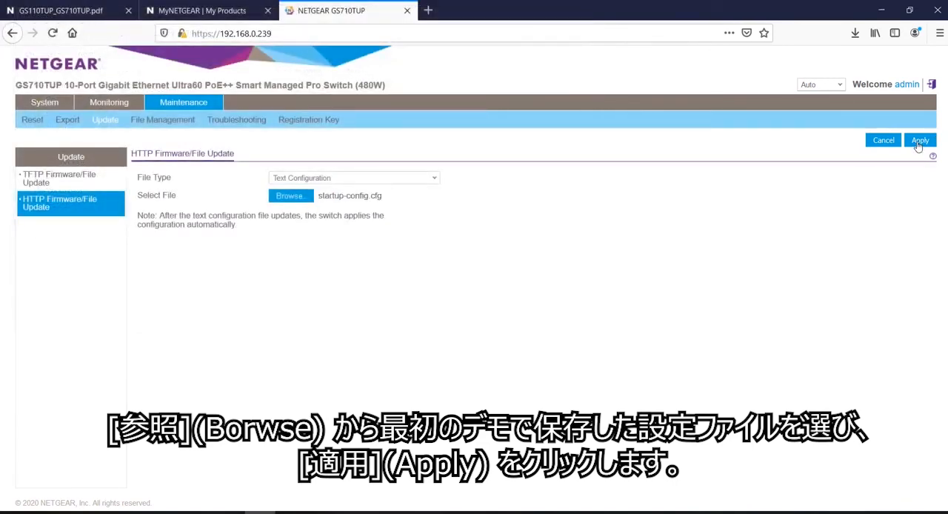
click(920, 140)
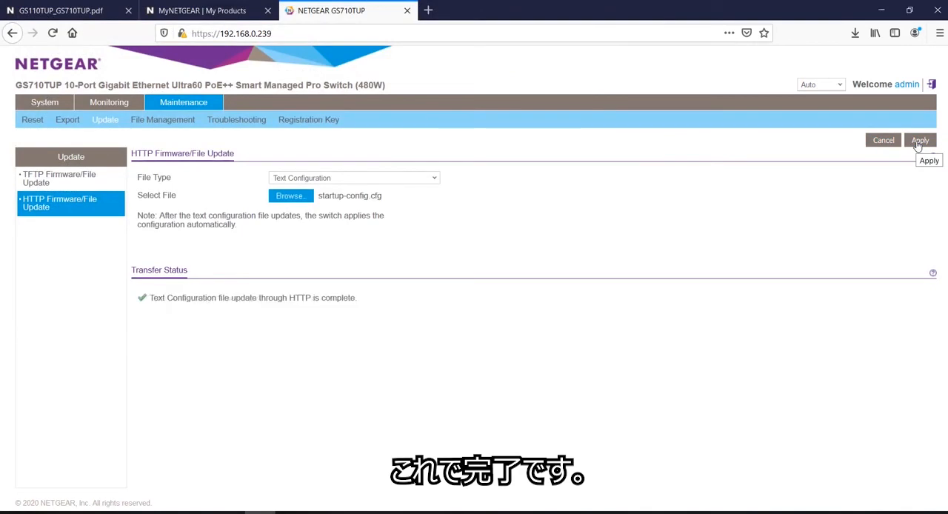
click(920, 140)
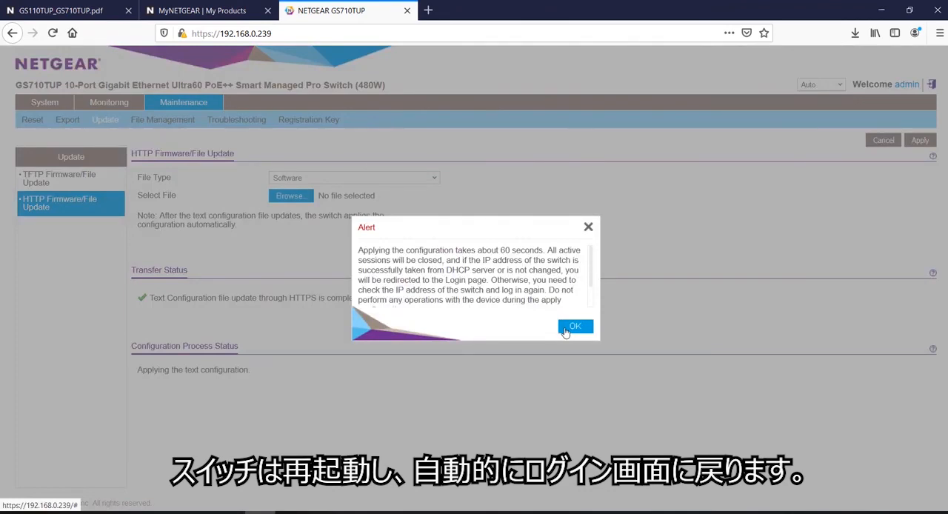
click(575, 327)
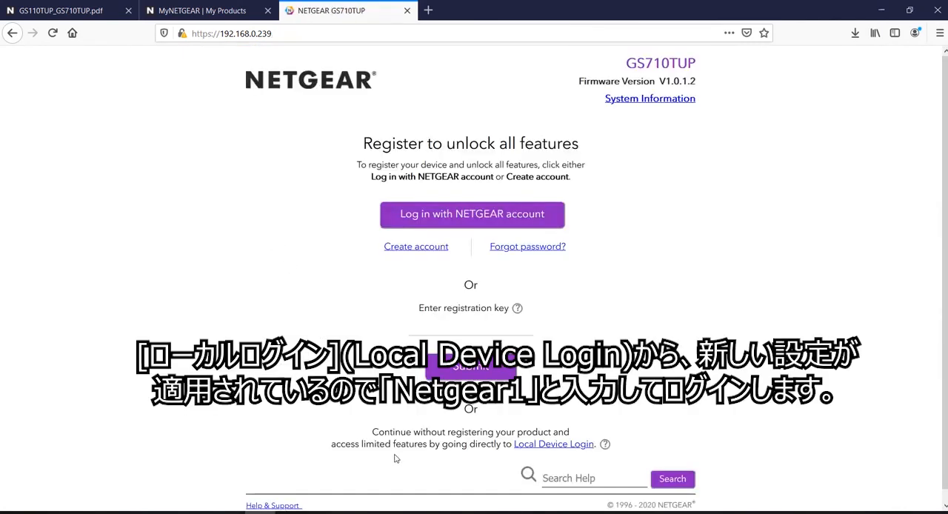
mouse_move(476, 467)
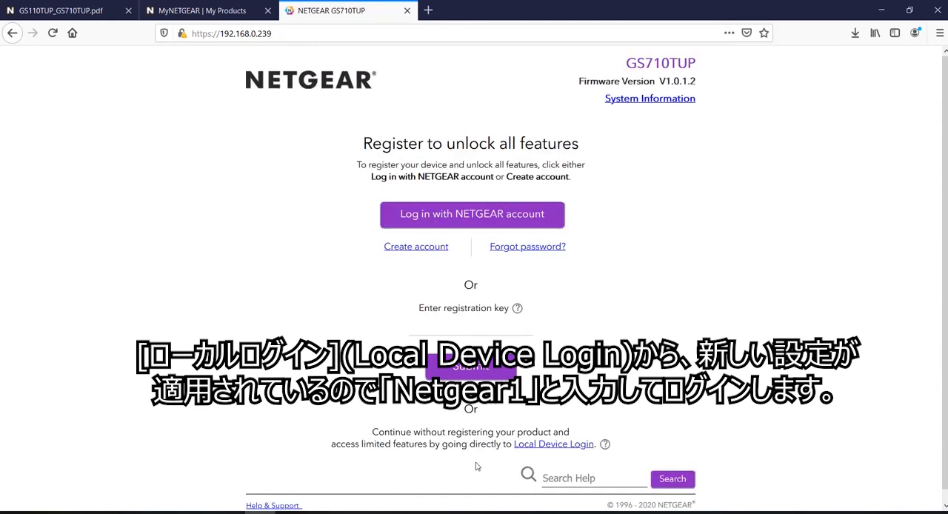
mouse_move(503, 456)
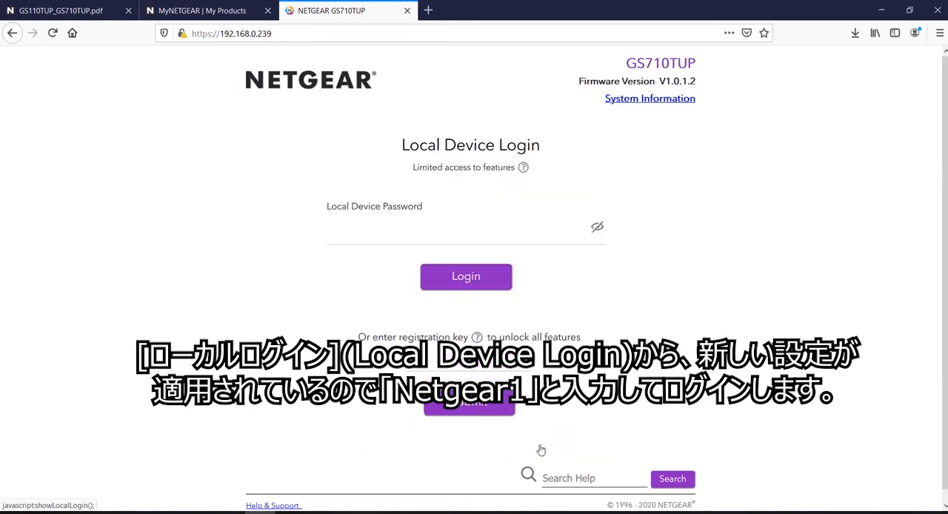
click(444, 228)
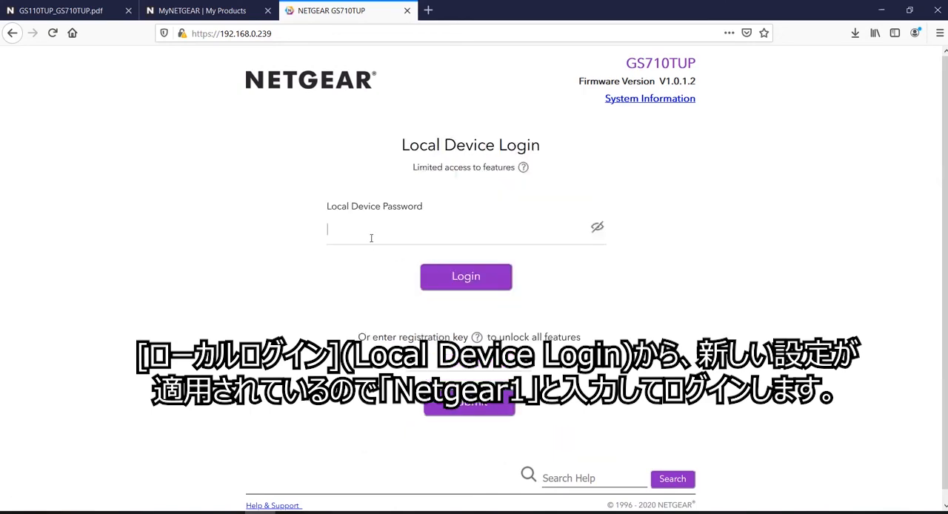
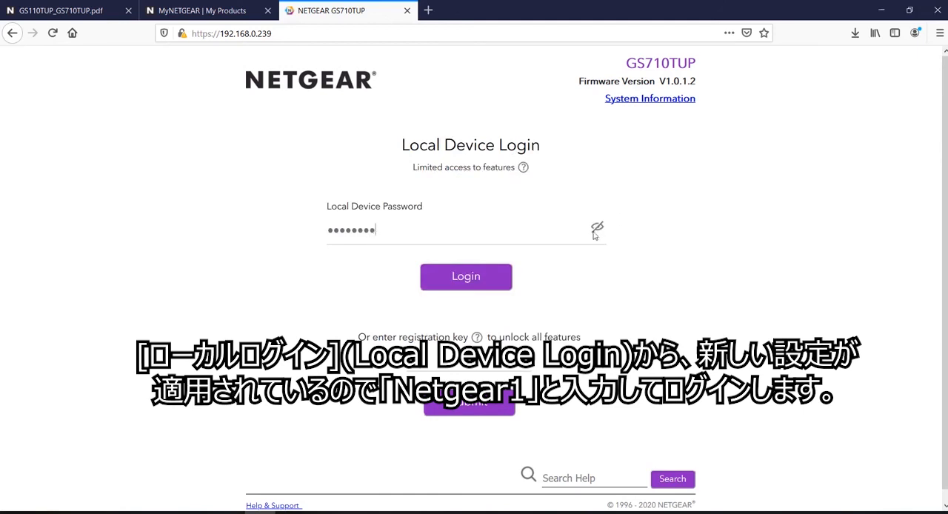
click(598, 226)
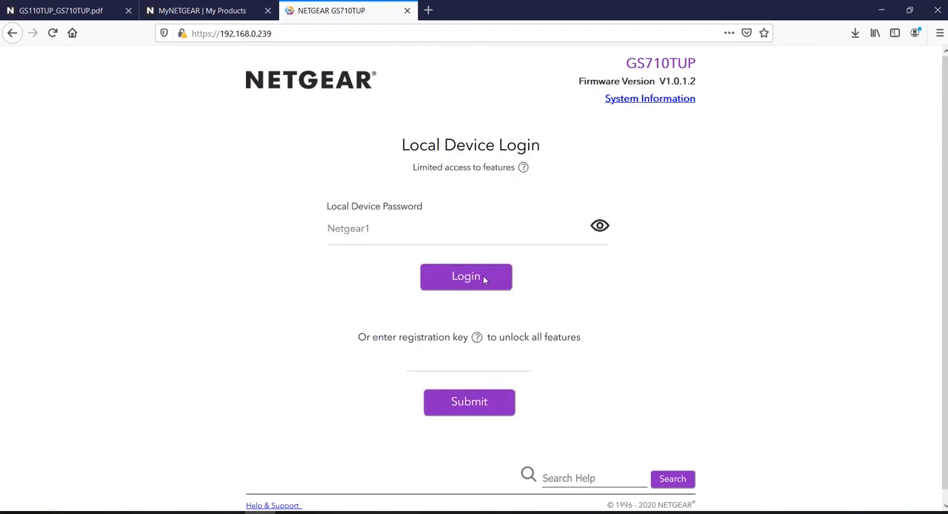
click(465, 276)
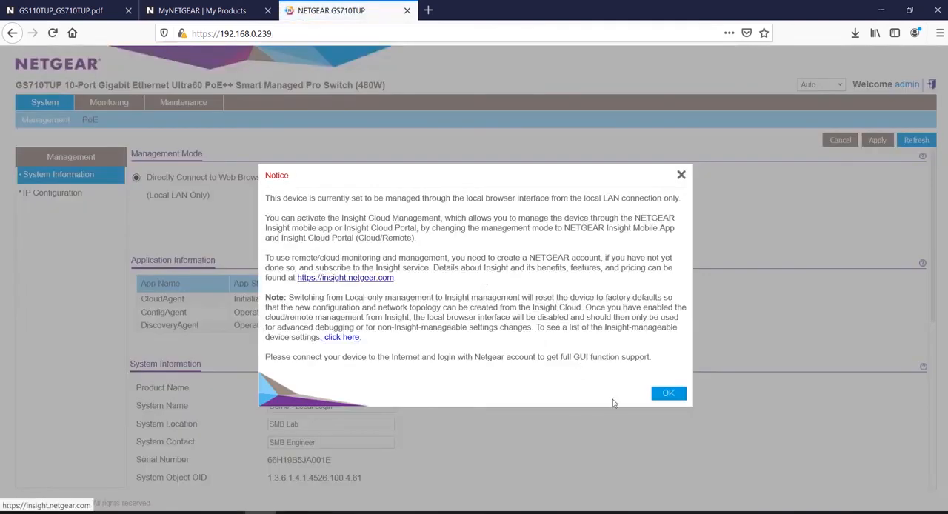
Dismiss the notice and check System Name 'Demo - Local Login', Location 'SMB Lab', Contact 'SMB Engineer'
click(667, 393)
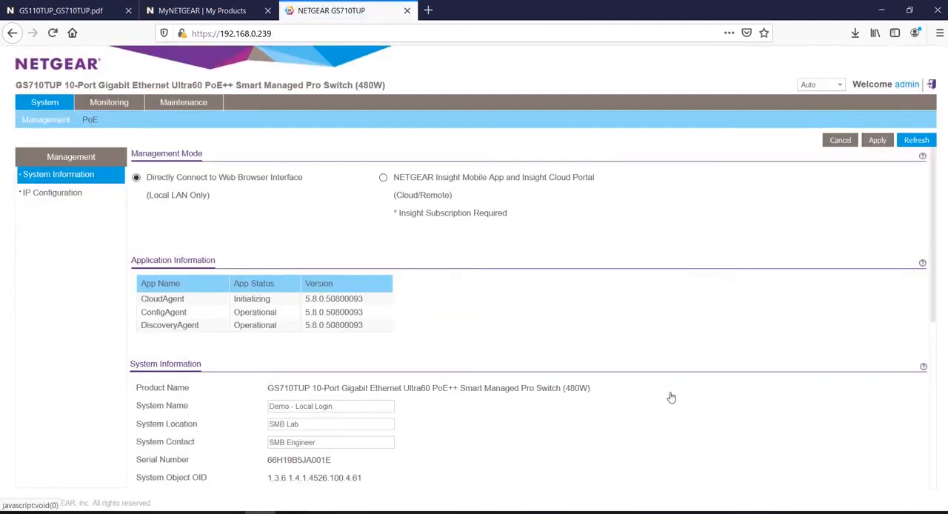
mouse_move(362, 406)
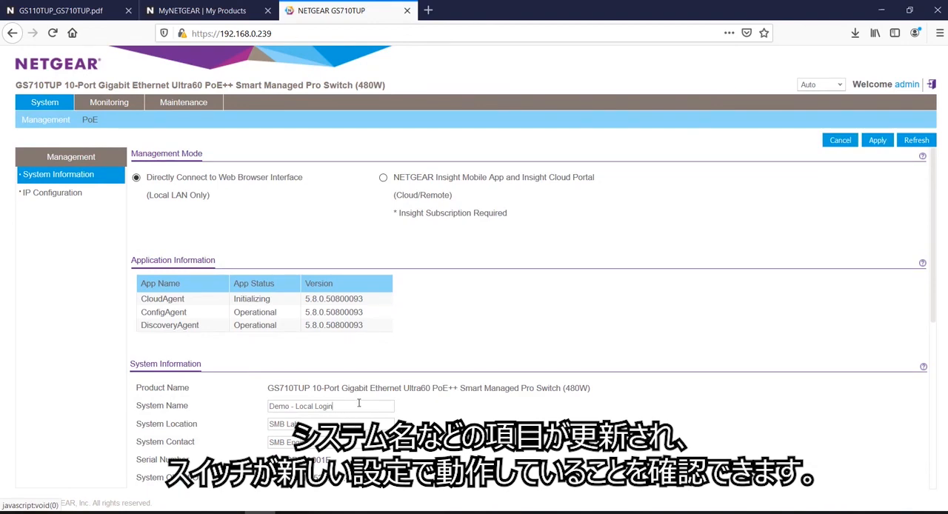
right_click(331, 405)
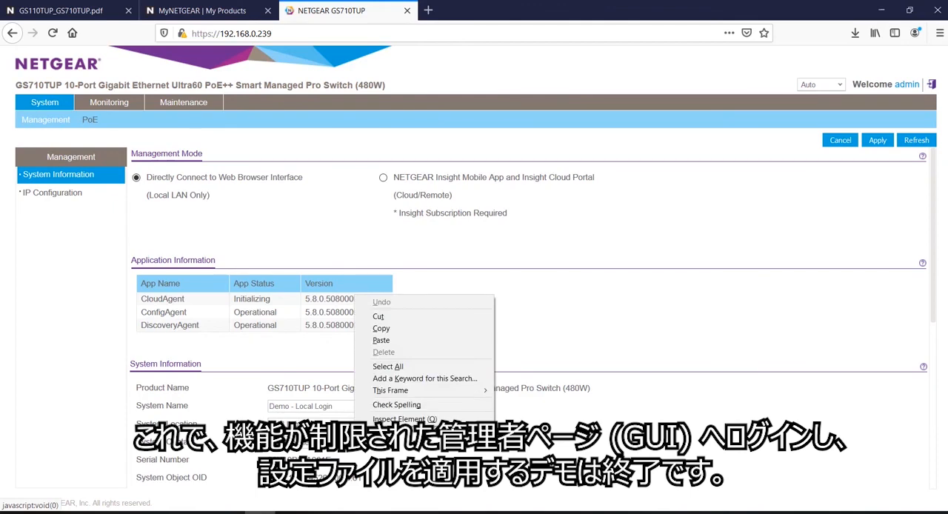